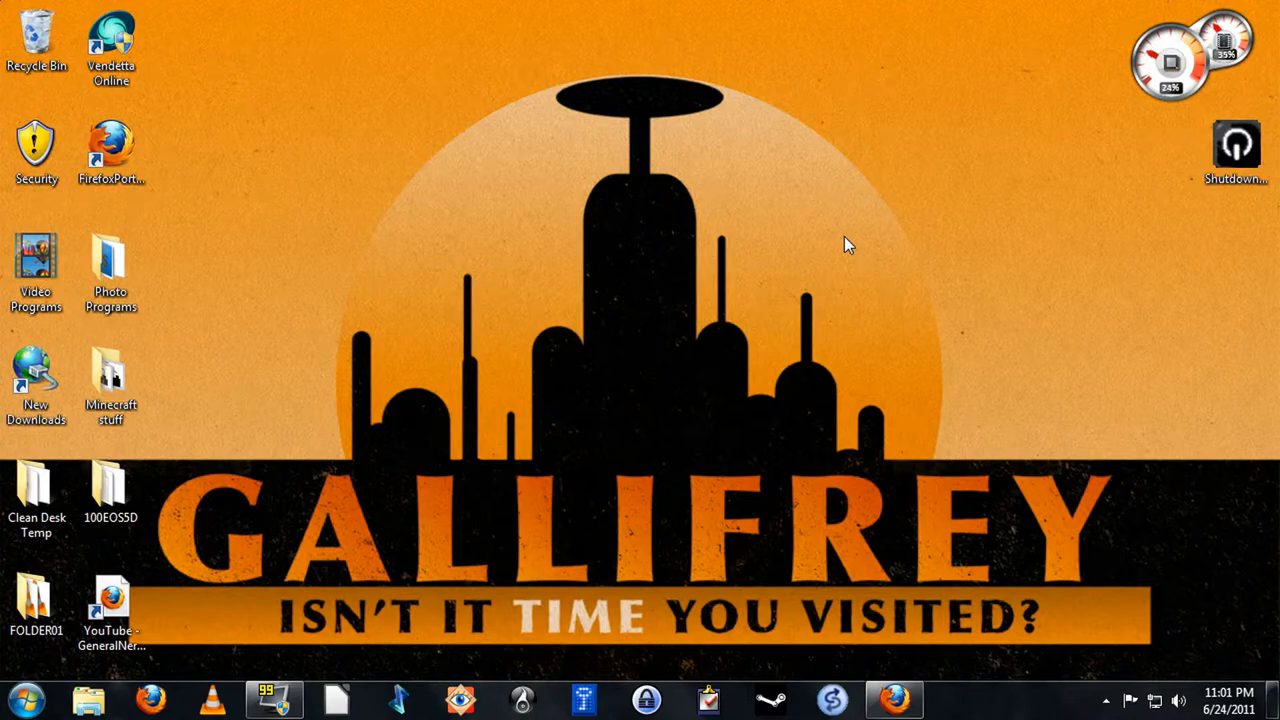
# - Launch KeePass Password Safe with no database loaded and show its File menu
pyautogui.click(892, 700)
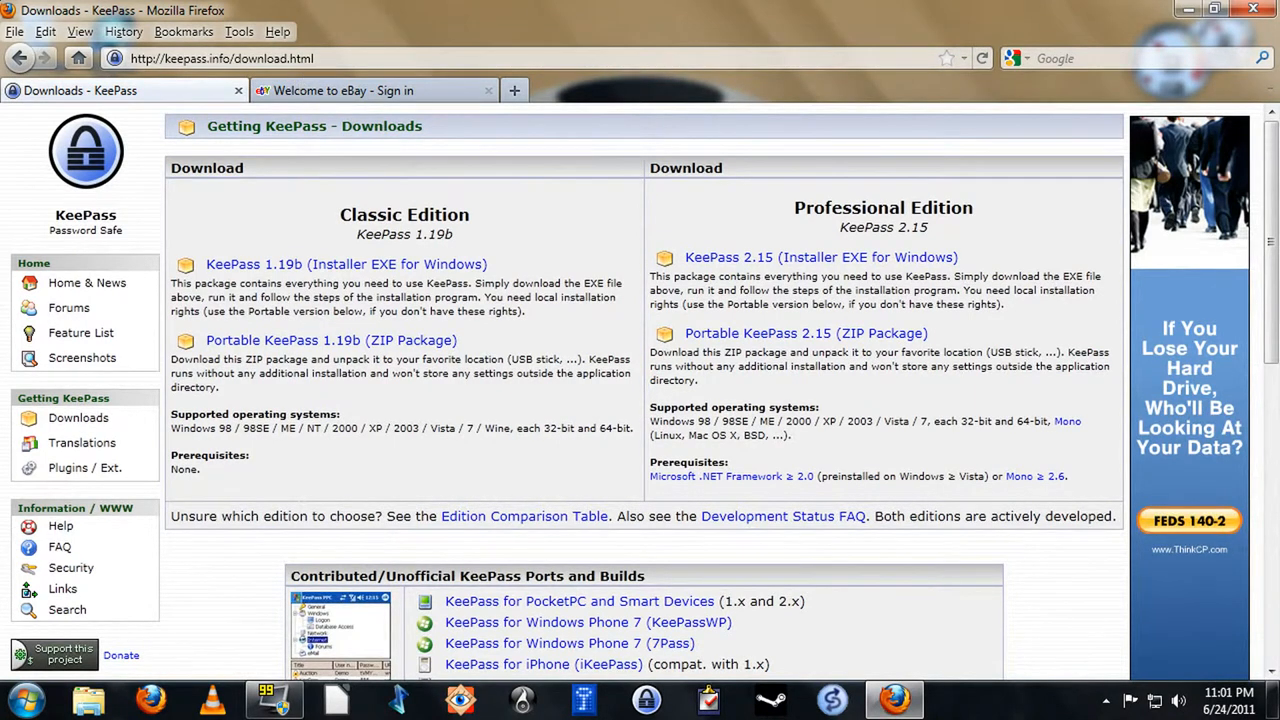
pyautogui.moveTo(814, 228)
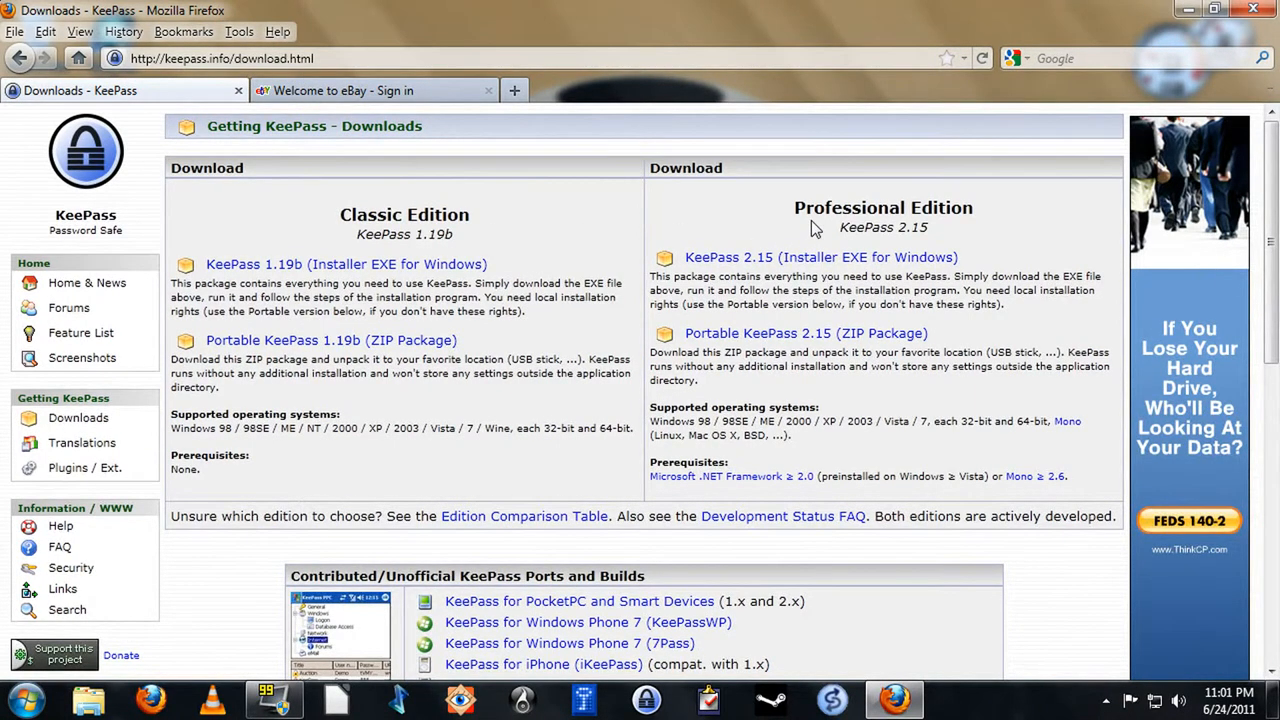
pyautogui.moveTo(924, 188)
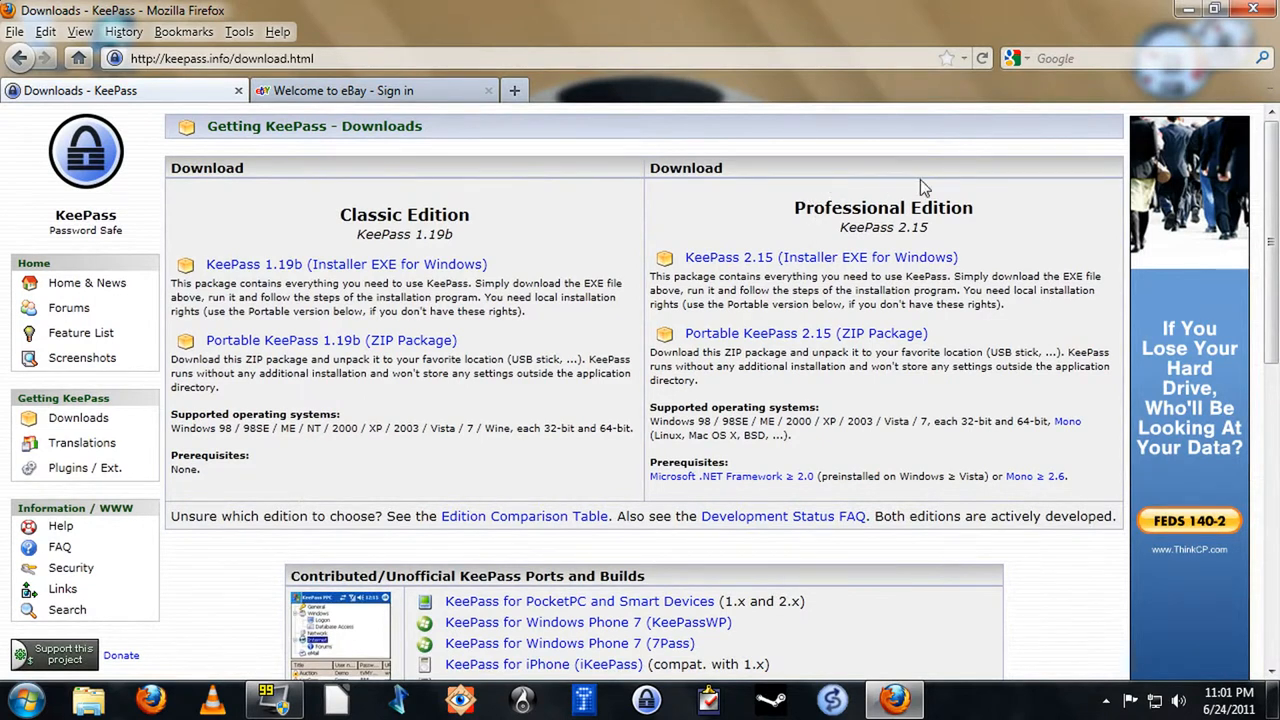
pyautogui.moveTo(624, 300)
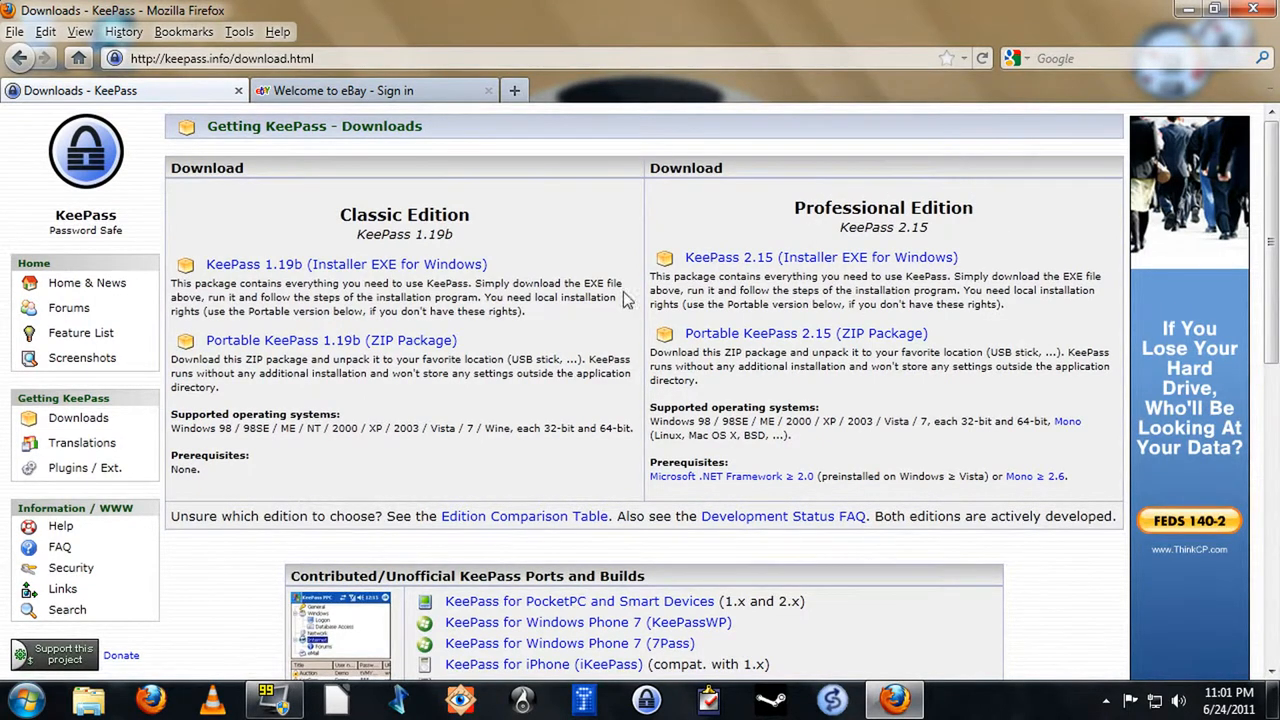
pyautogui.moveTo(756, 232)
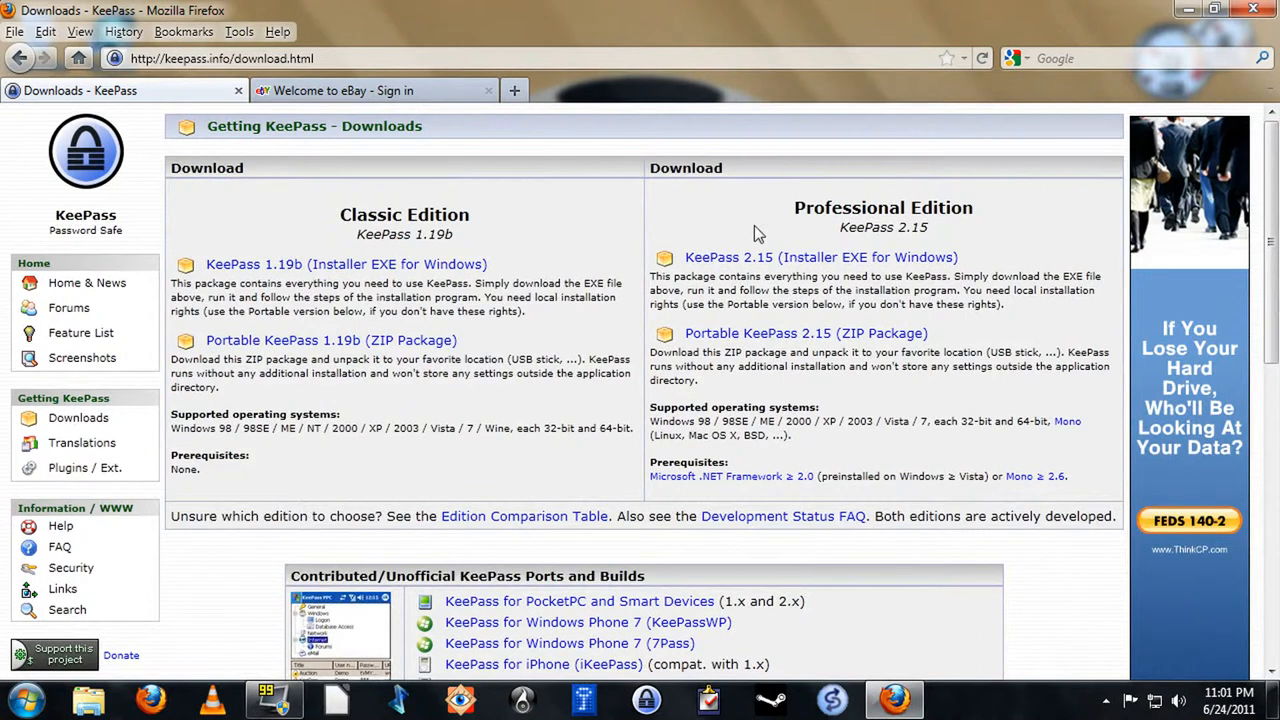
pyautogui.moveTo(868, 198)
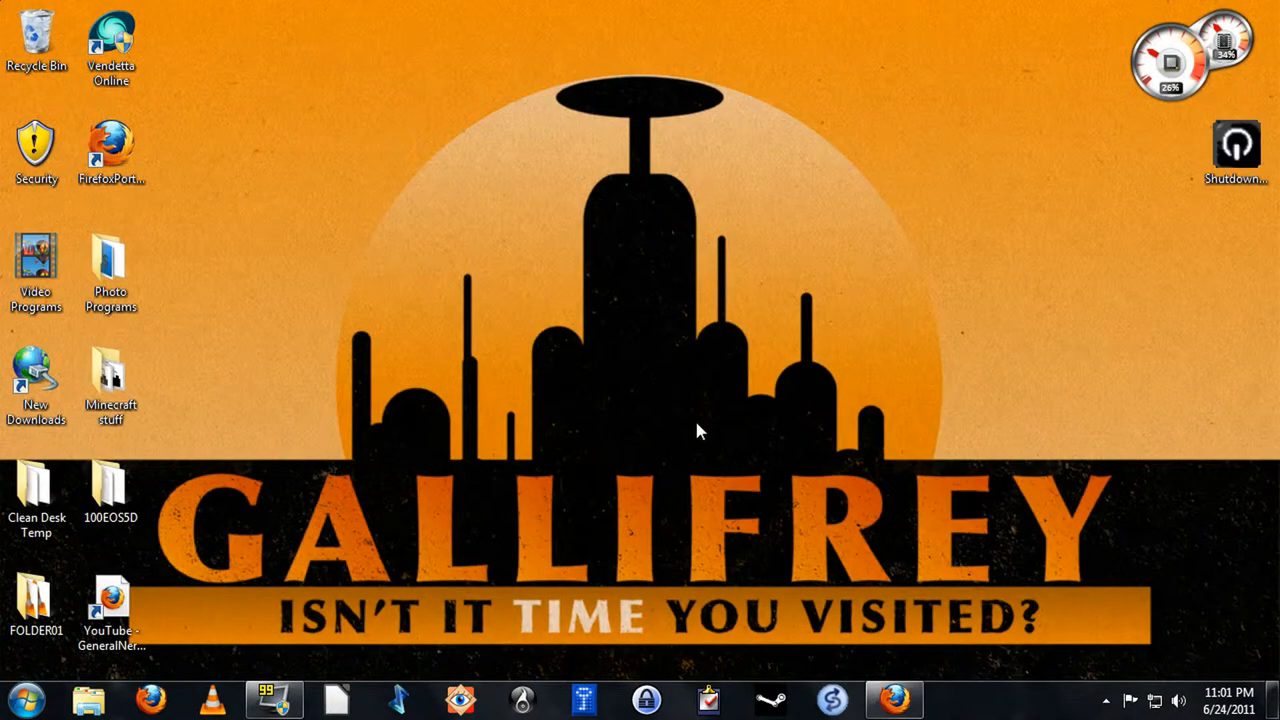
pyautogui.click(646, 700)
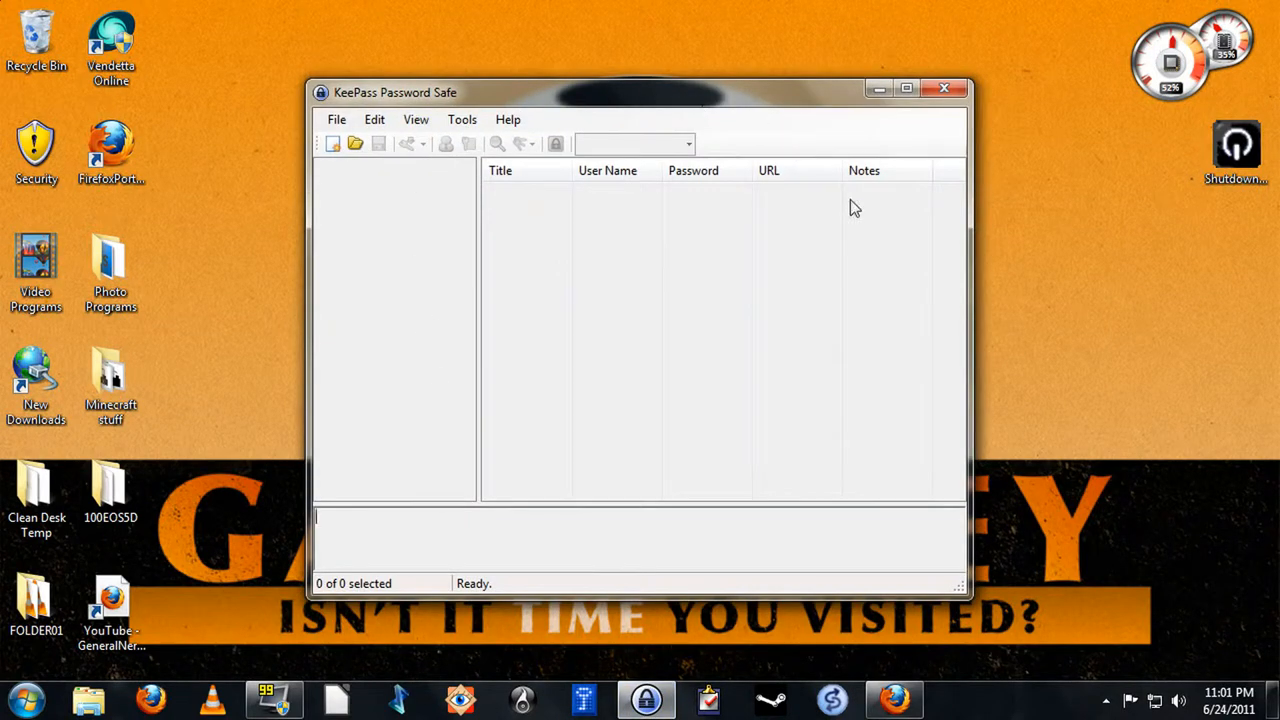
pyautogui.moveTo(808, 316)
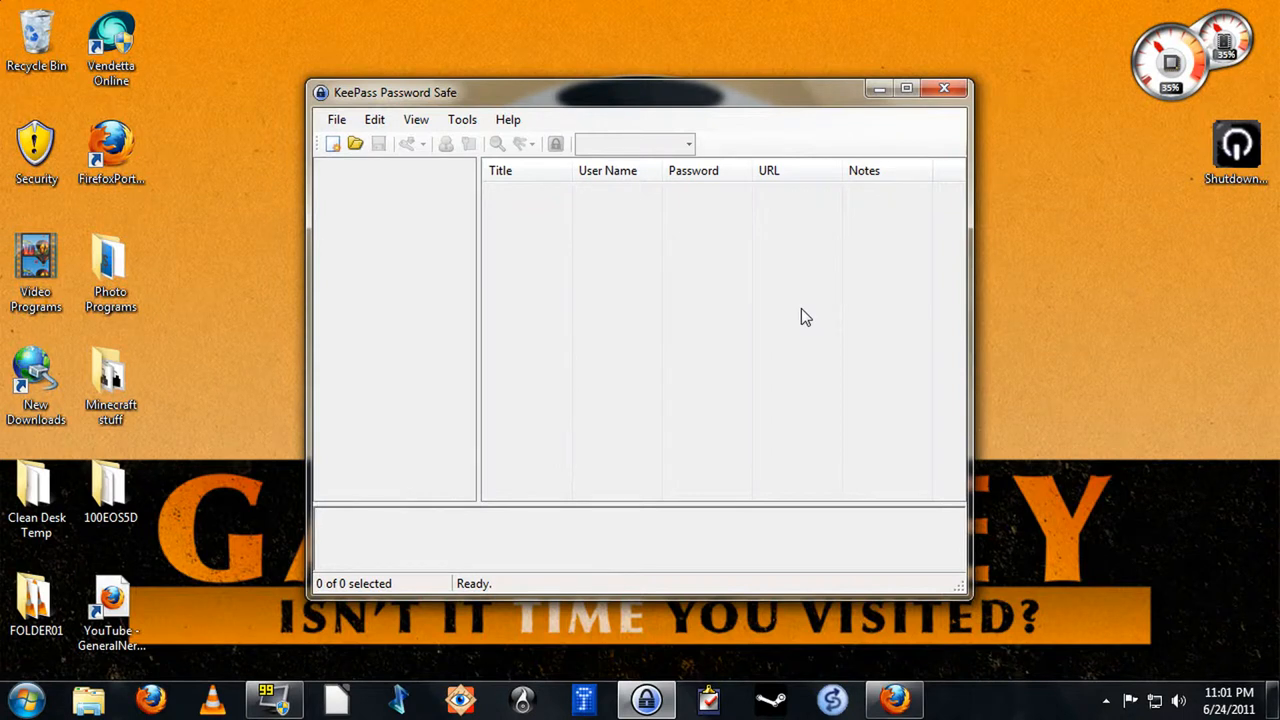
pyautogui.moveTo(548, 300)
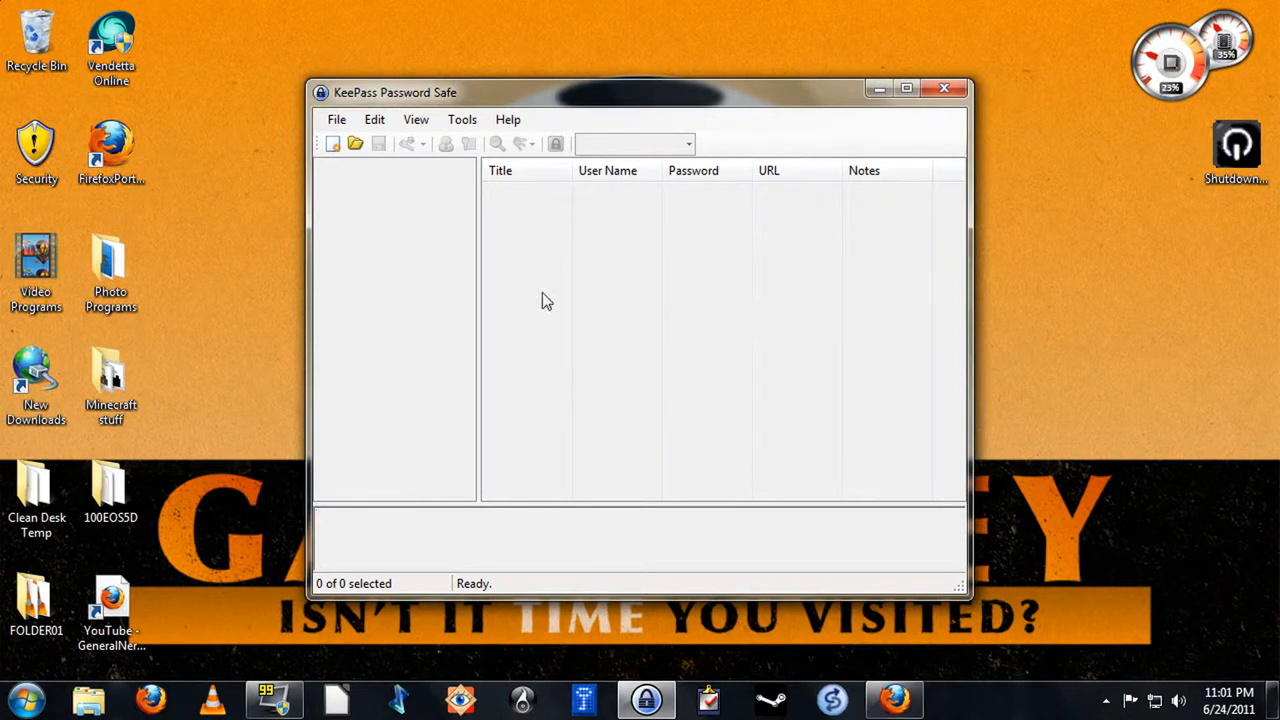
pyautogui.click(336, 120)
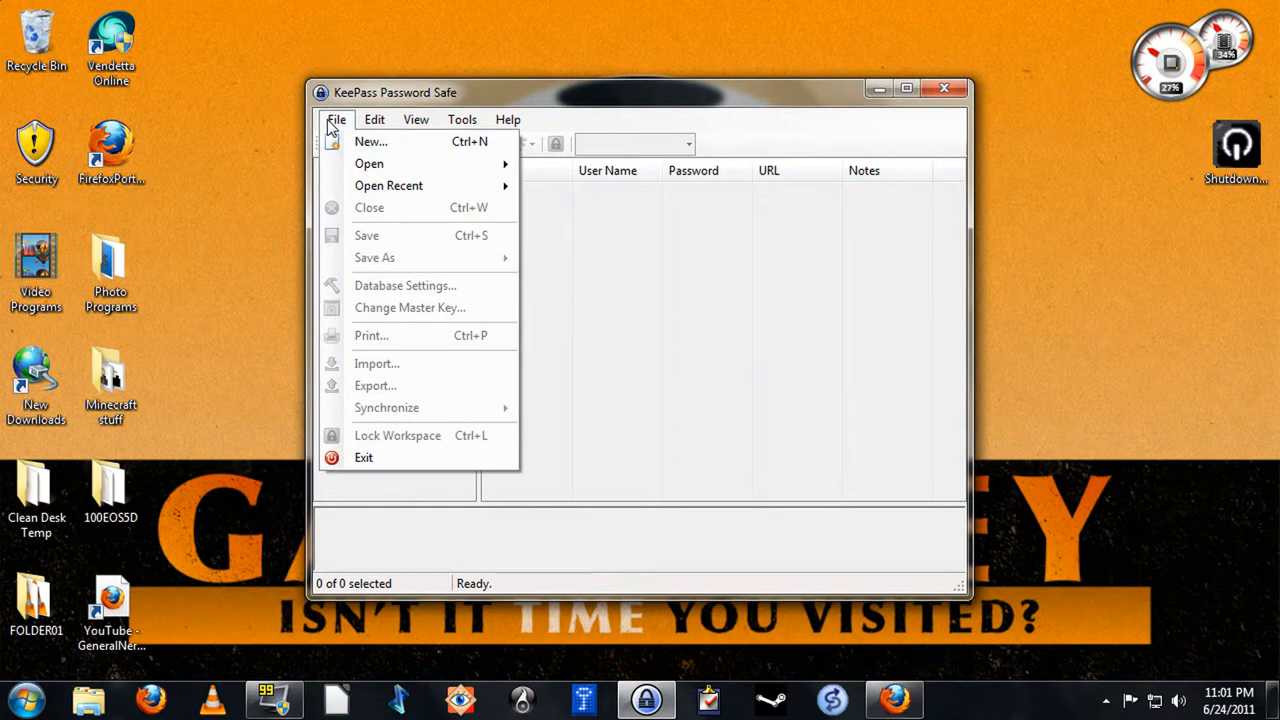
# - Create a new database saved as NewDatabase 6-24-2011 in Documents\KeePass
pyautogui.click(372, 140)
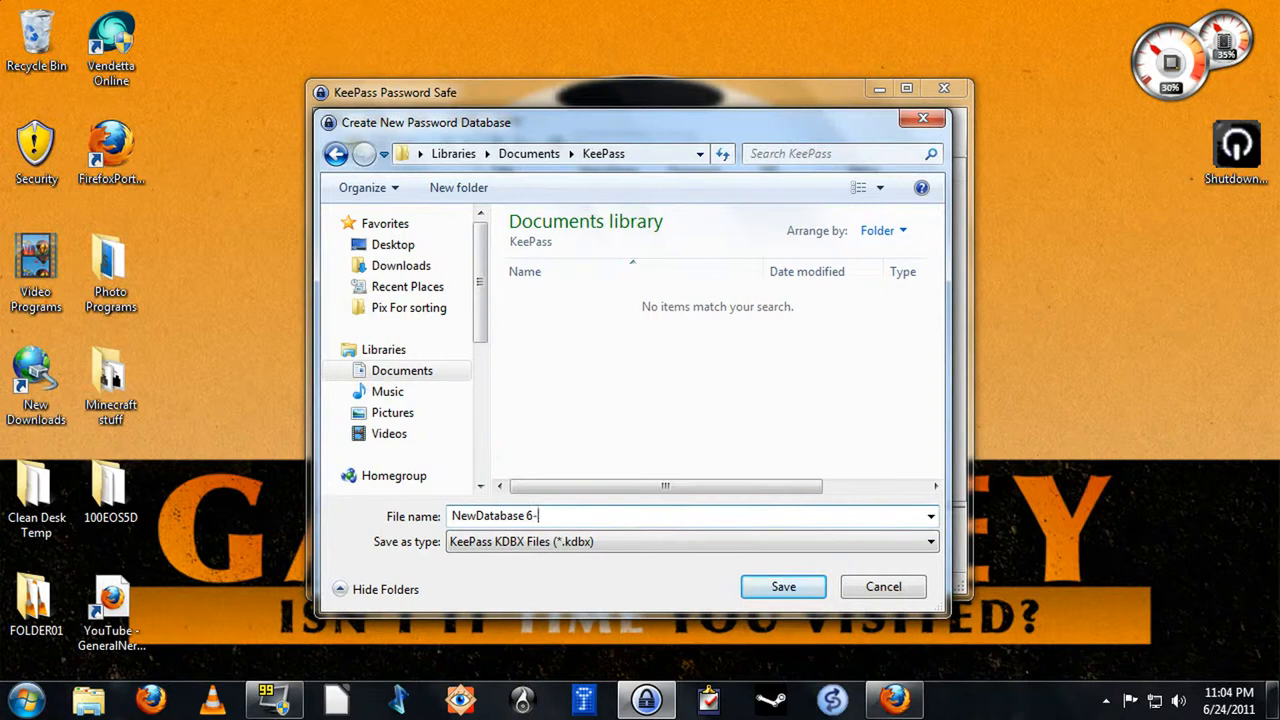
pyautogui.write('24-')
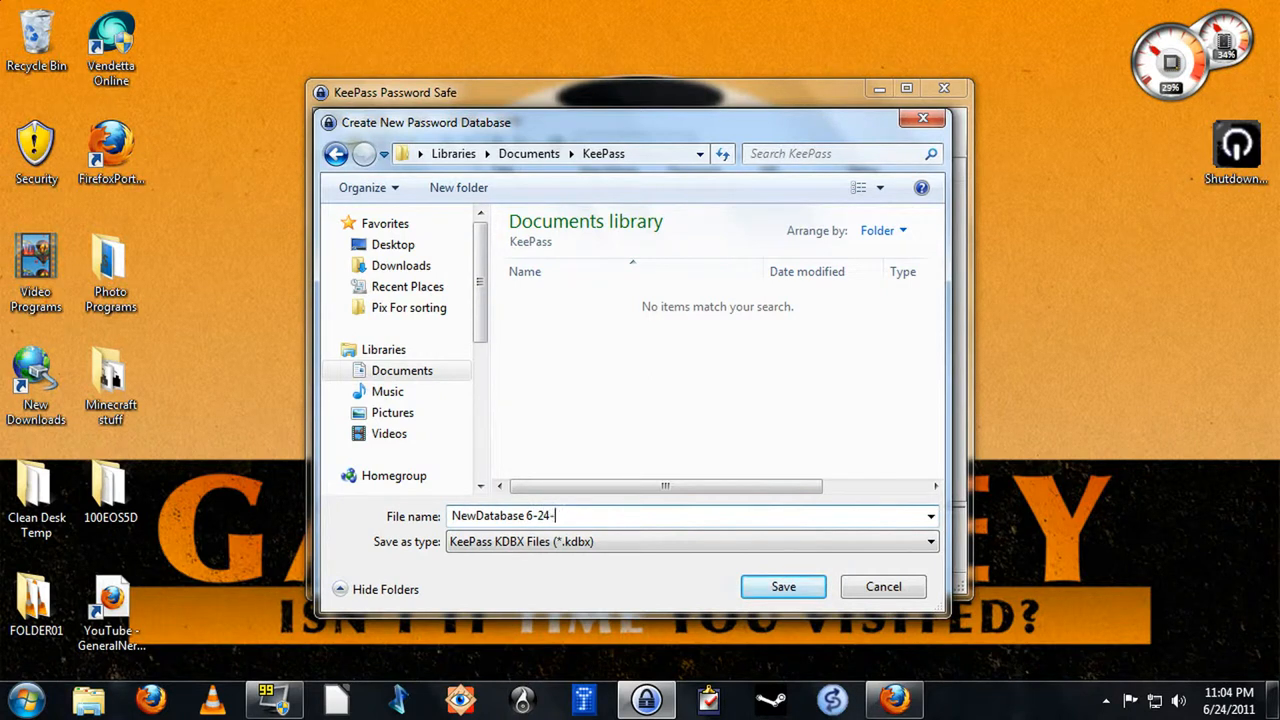
pyautogui.click(784, 588)
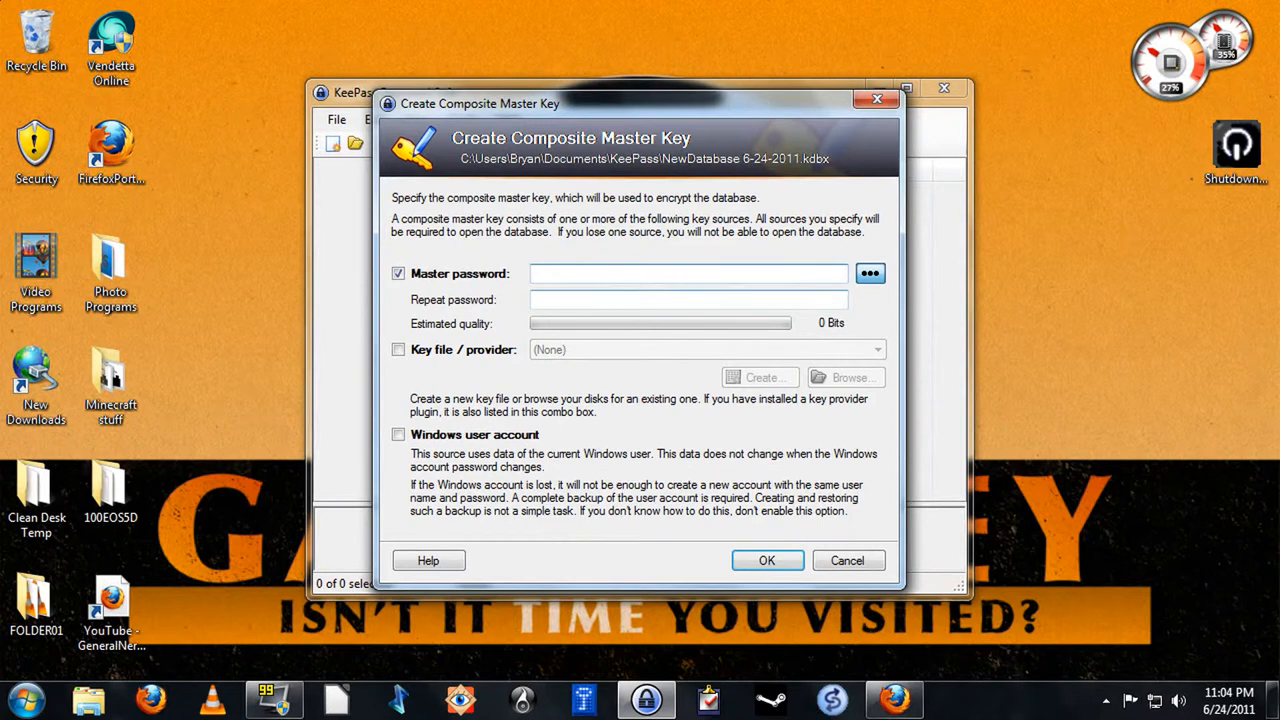
# - Enter 'password' as the master password and repeat it in the Create Composite Master Key dialog
pyautogui.click(688, 272)
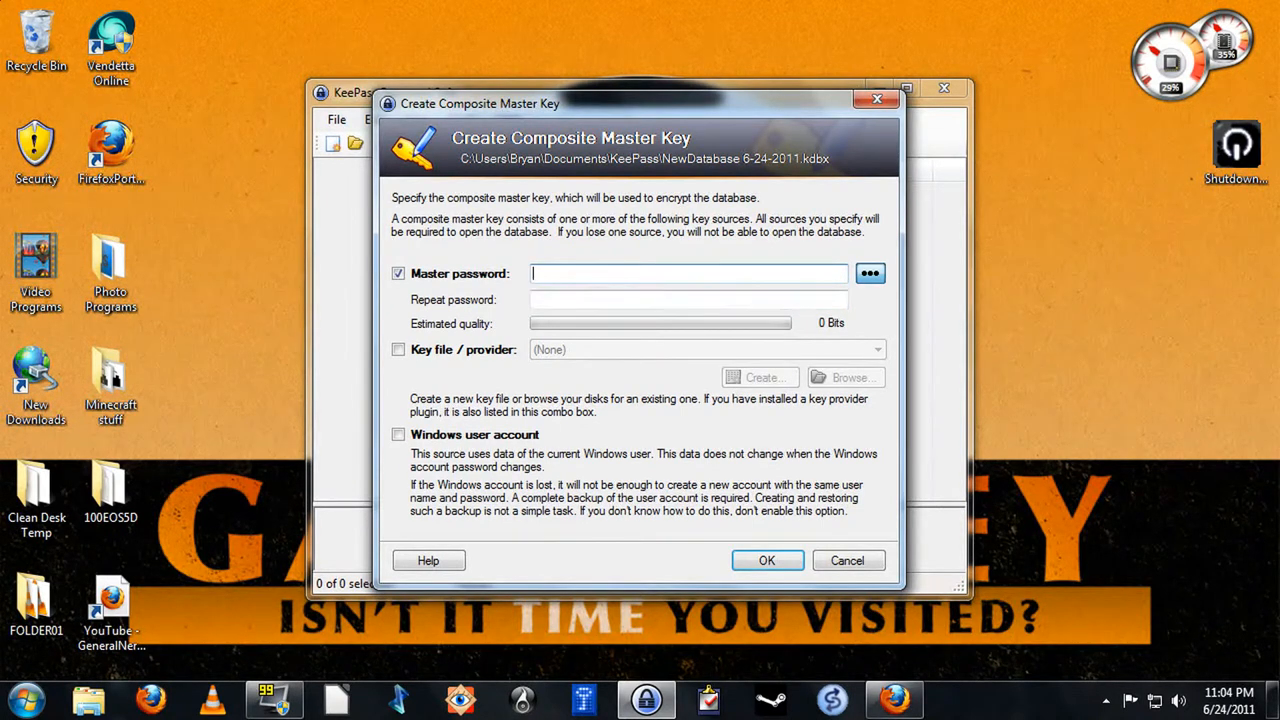
pyautogui.moveTo(870, 272)
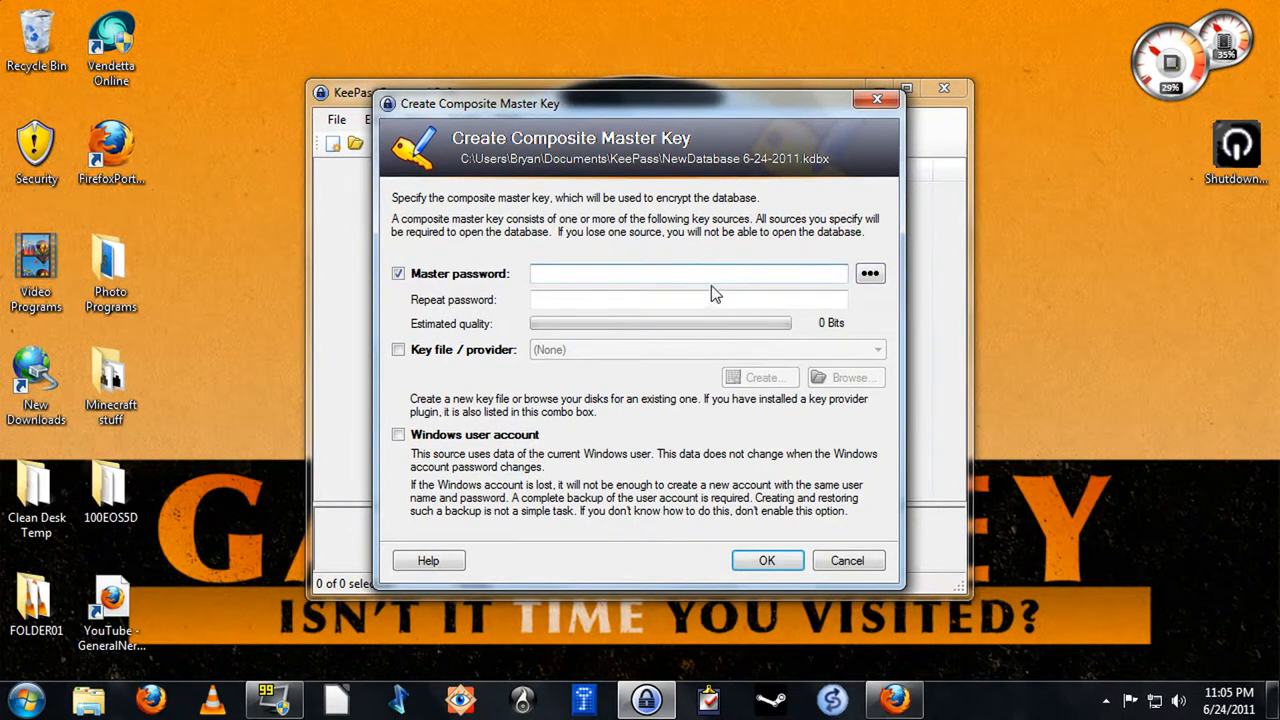
pyautogui.write('p')
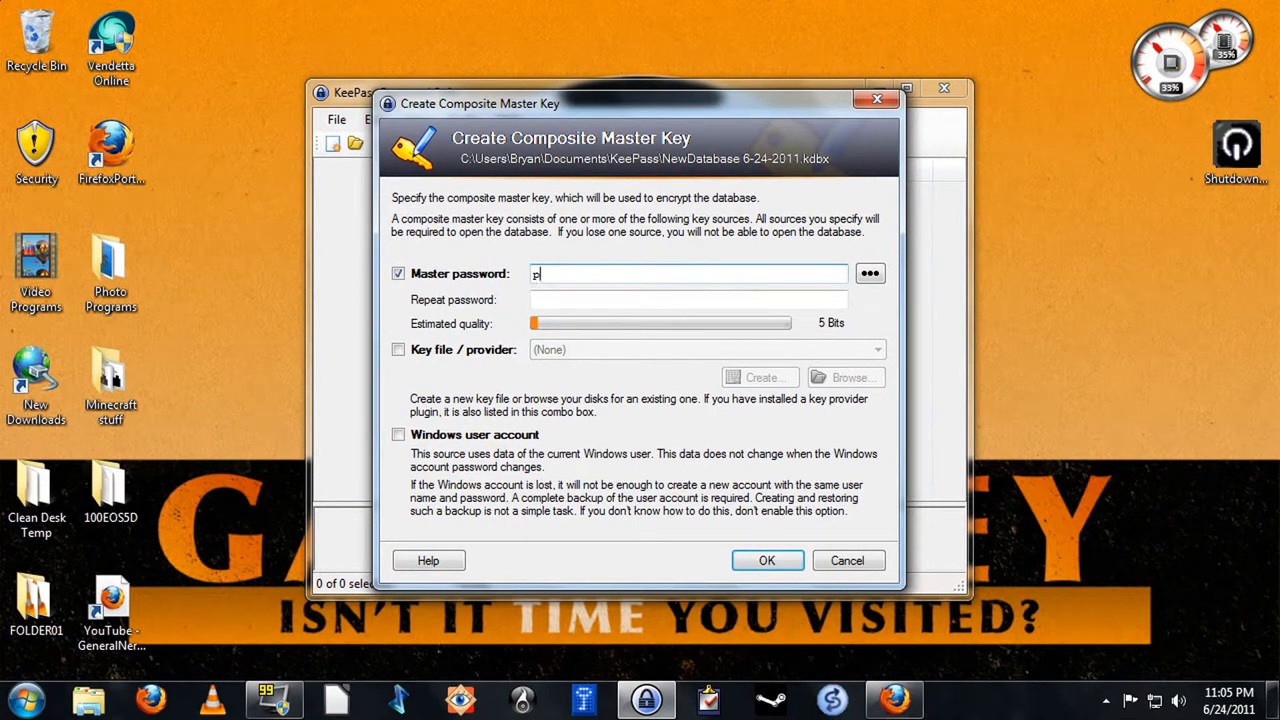
pyautogui.write('assword')
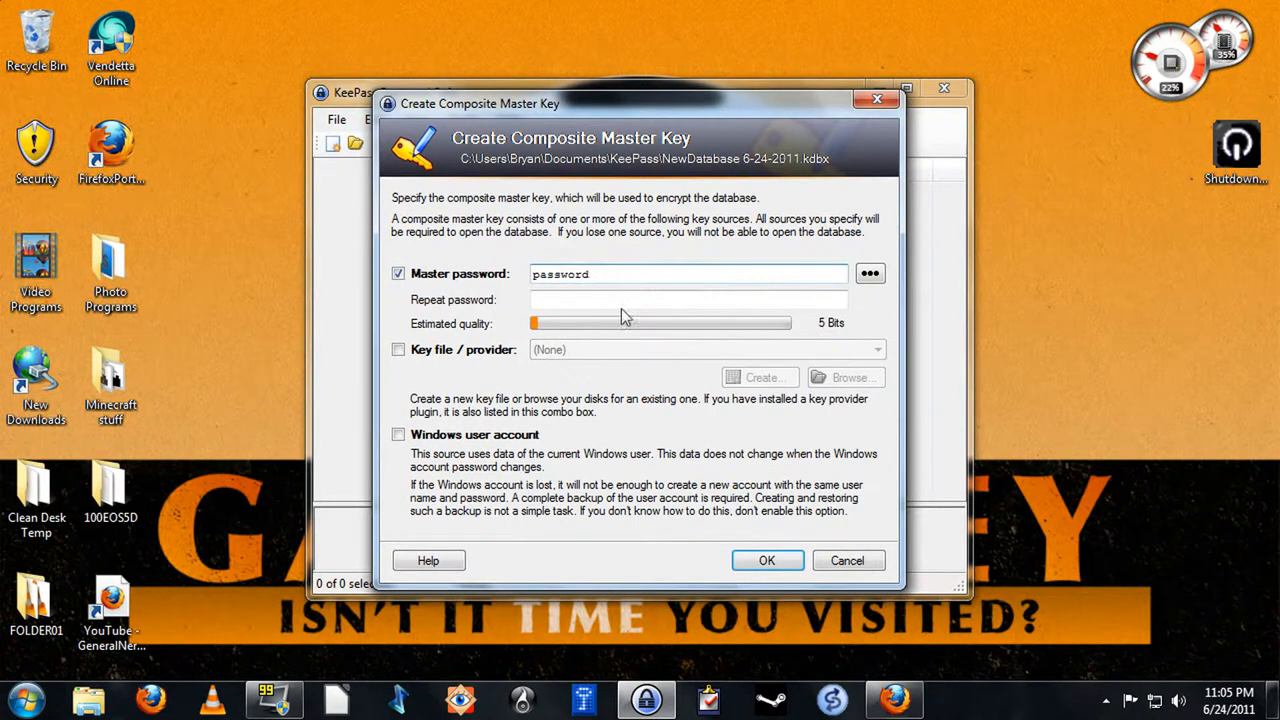
pyautogui.write('password')
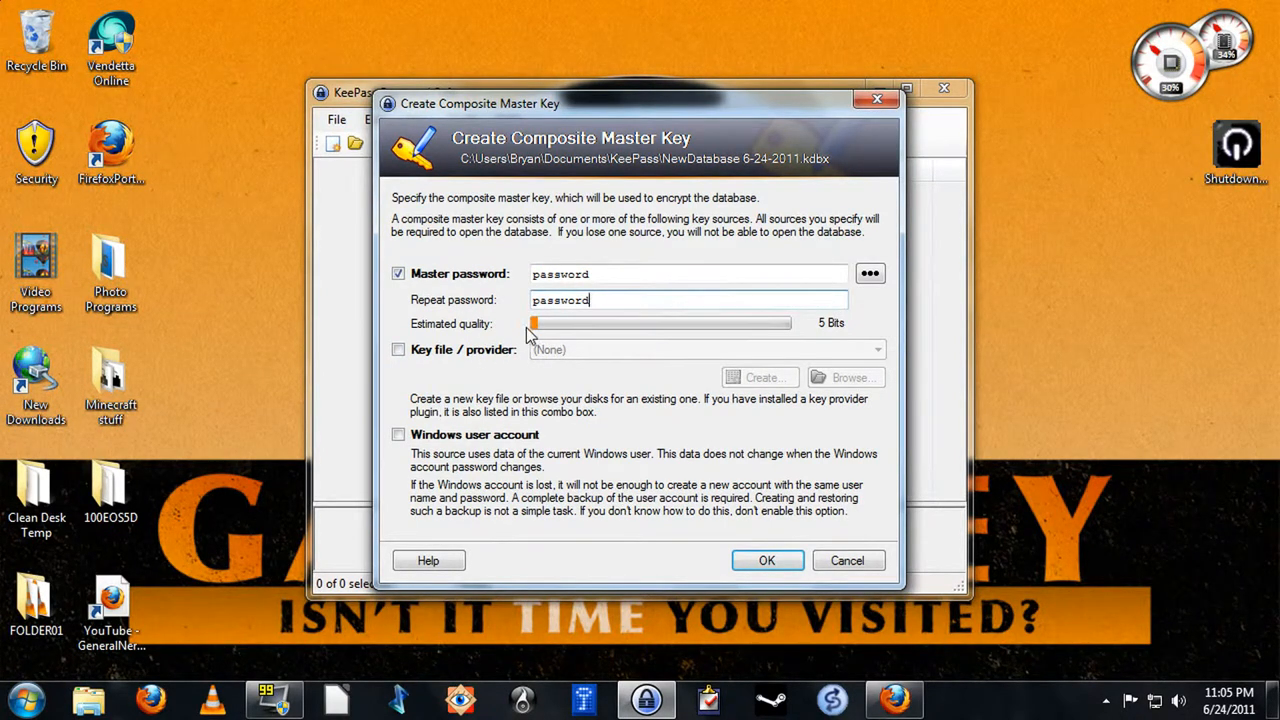
pyautogui.moveTo(576, 404)
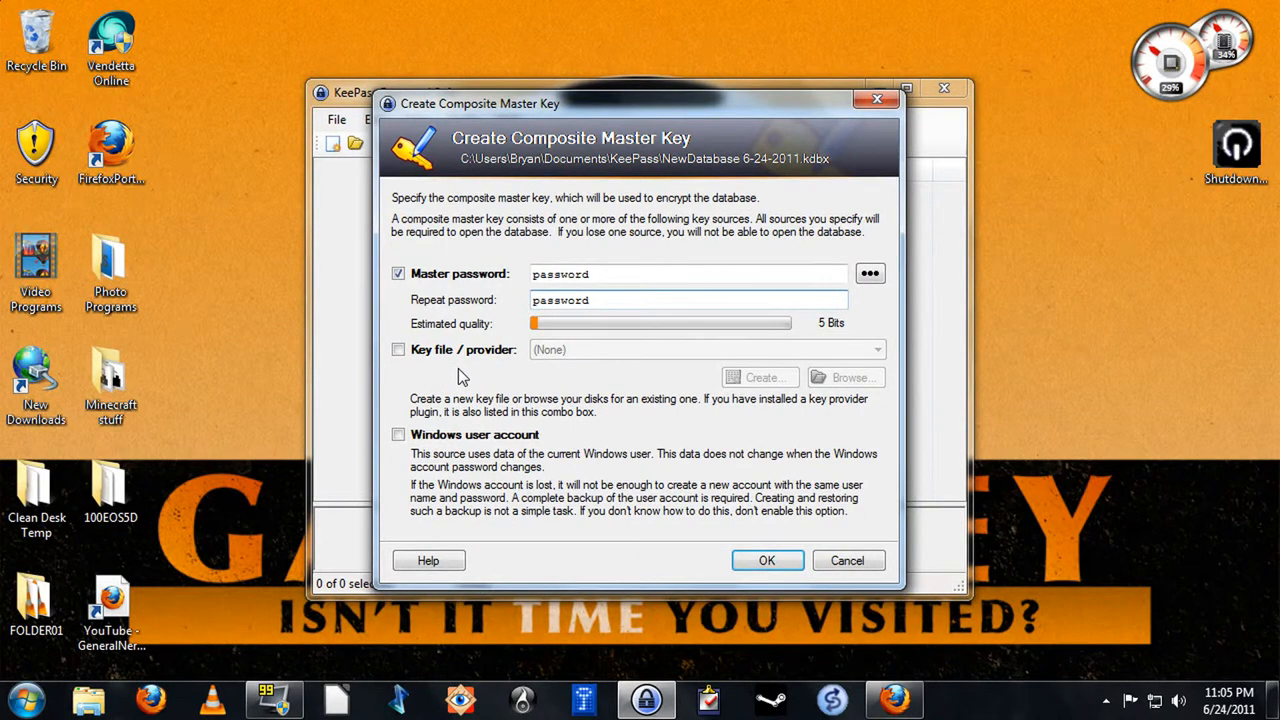
pyautogui.click(688, 300)
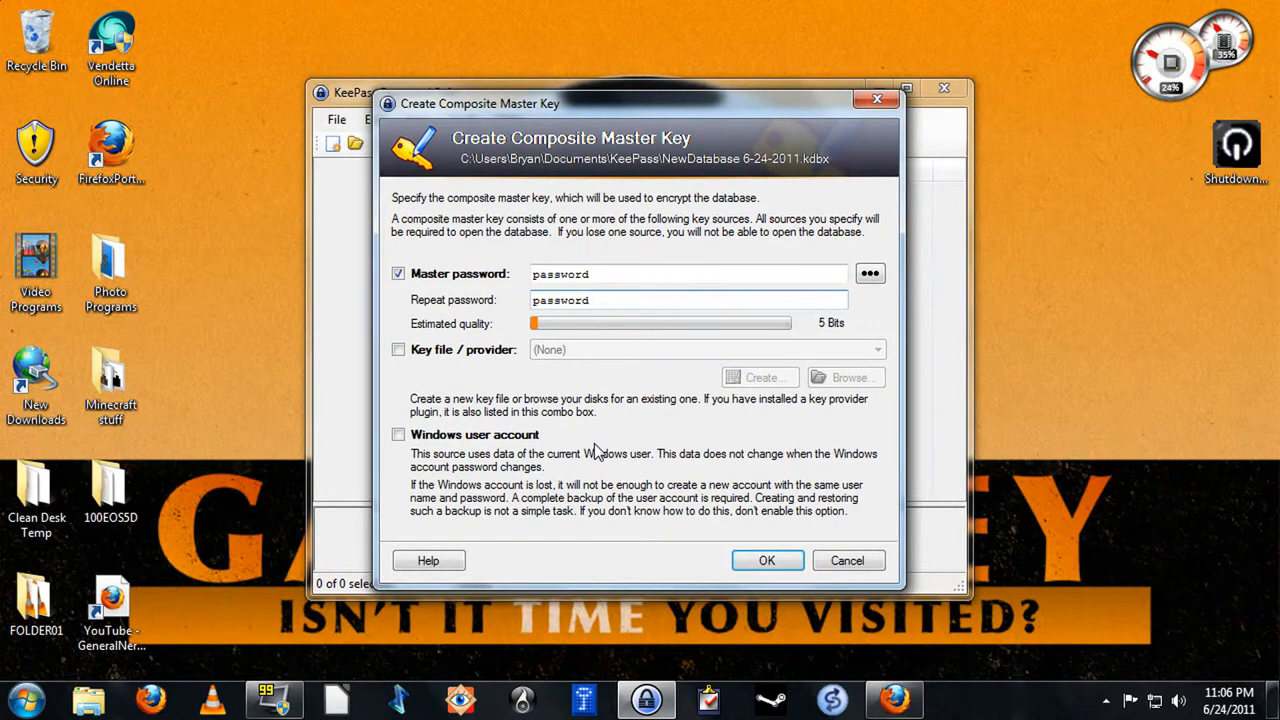
pyautogui.moveTo(598, 504)
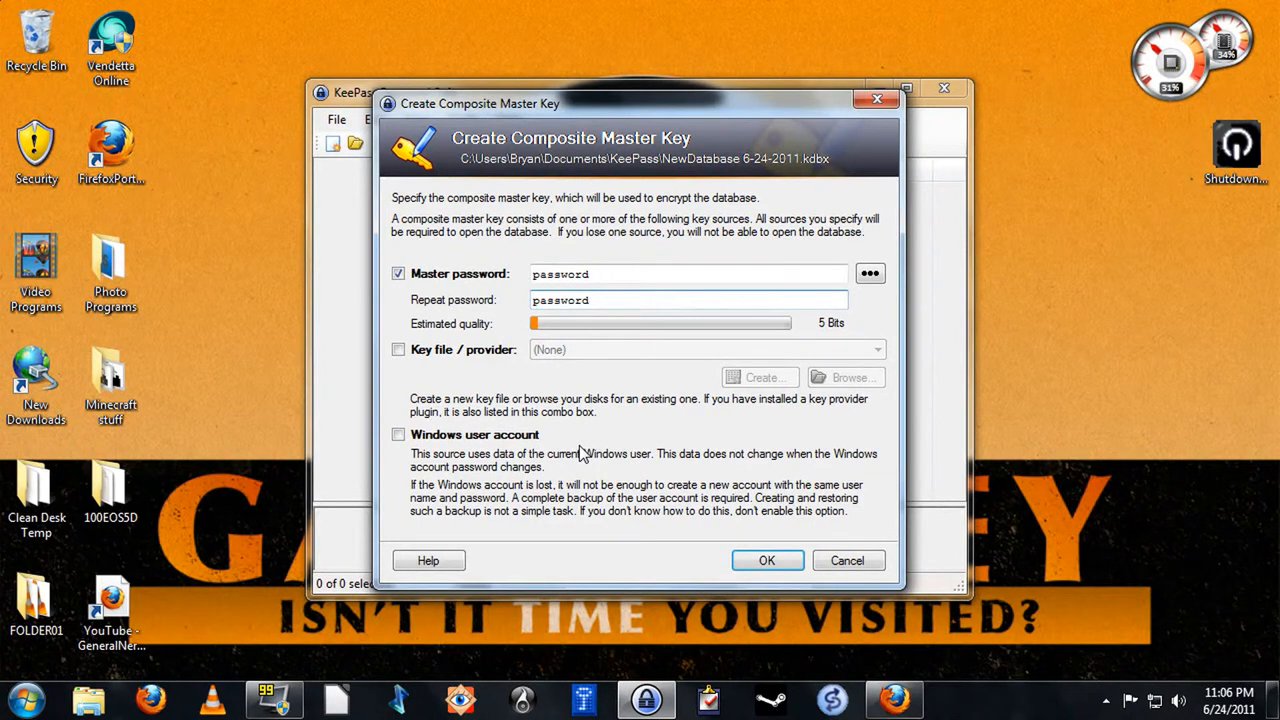
pyautogui.click(688, 300)
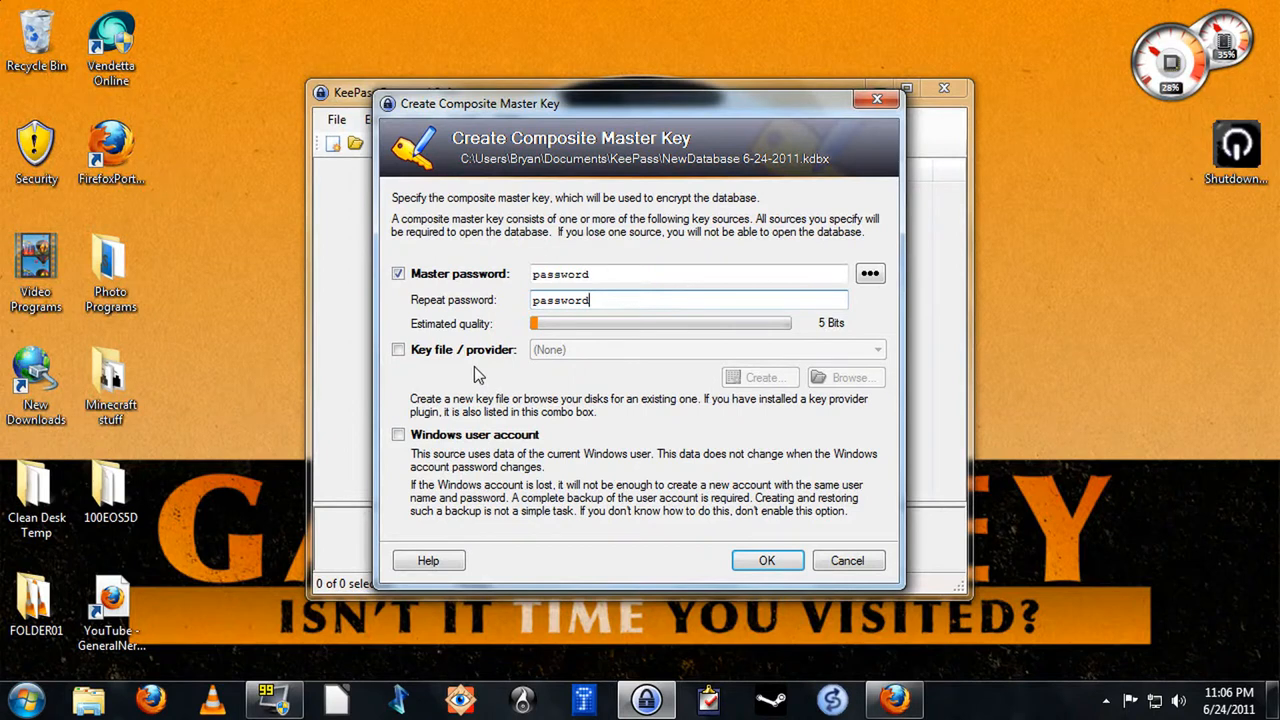
pyautogui.moveTo(512, 430)
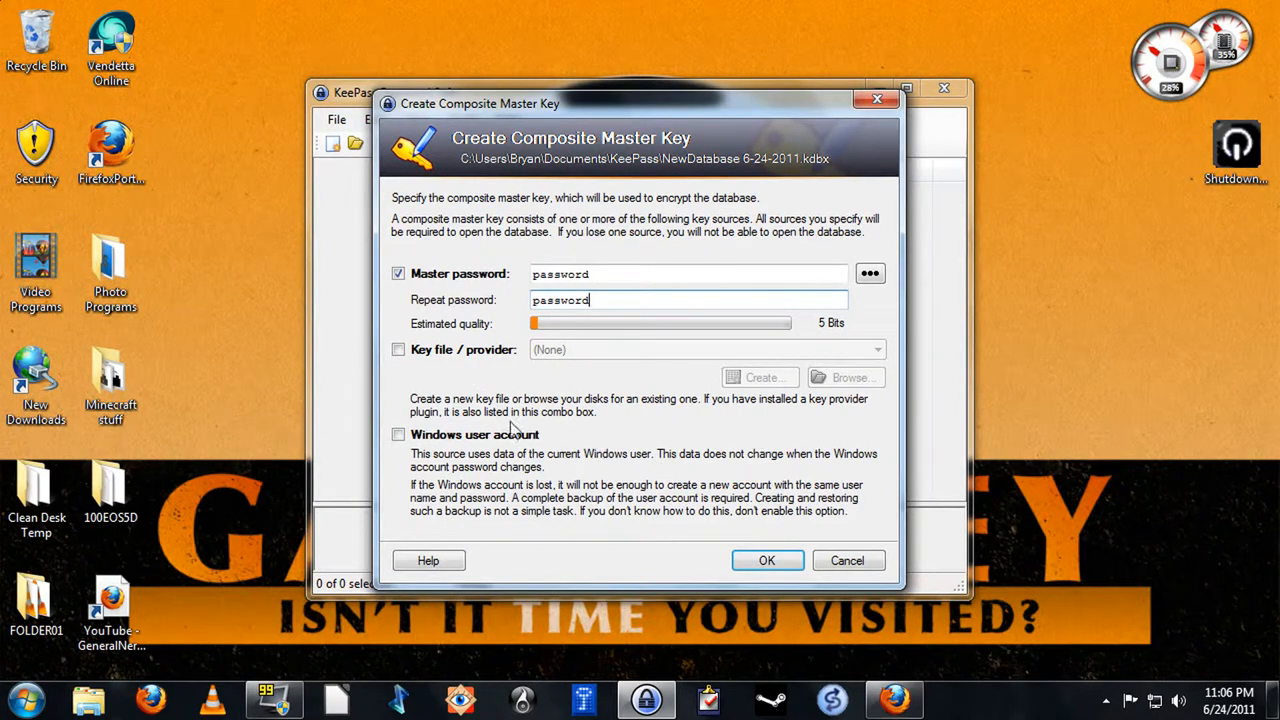
pyautogui.moveTo(768, 560)
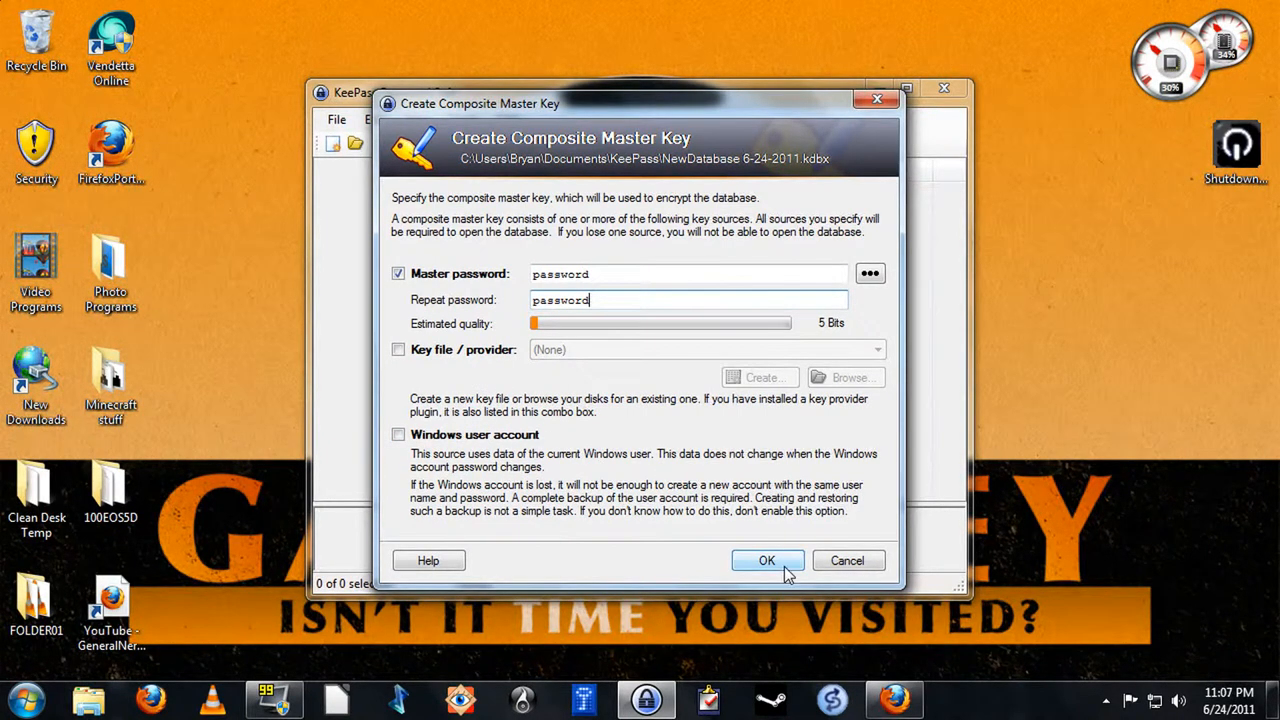
# - Confirm the master key and database settings, then view the Sample Entry's details
pyautogui.click(768, 560)
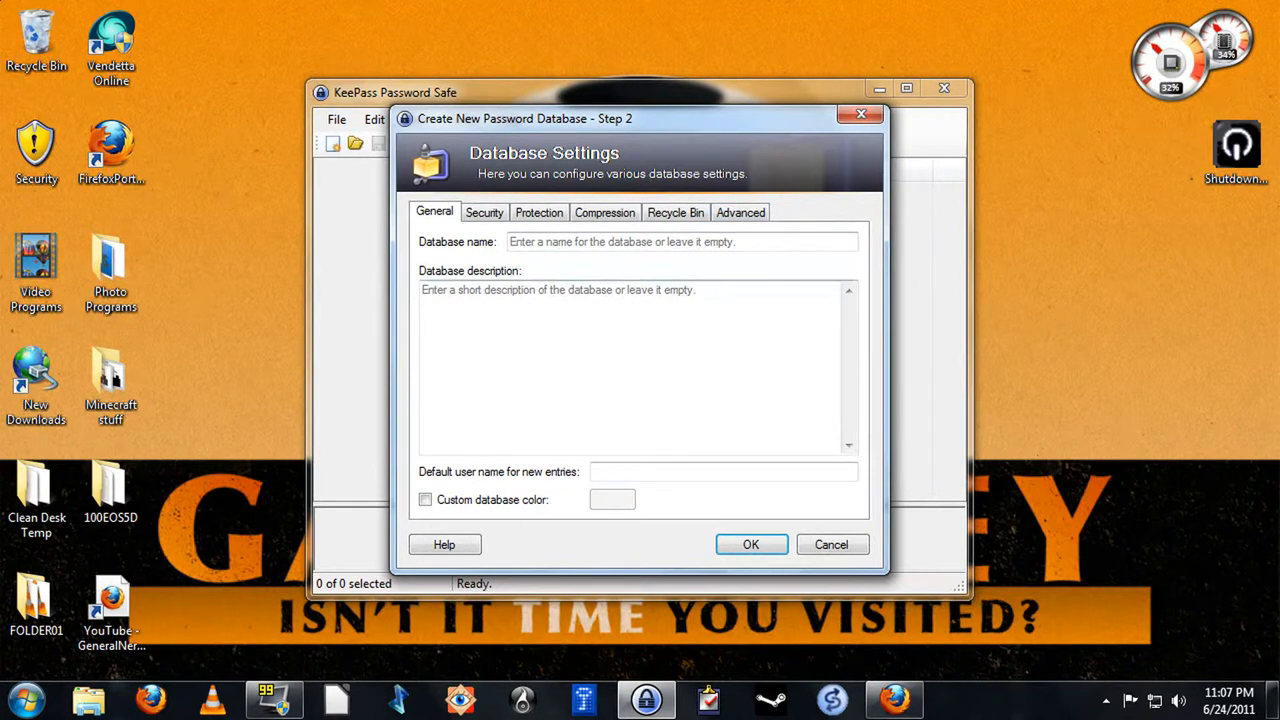
pyautogui.click(752, 544)
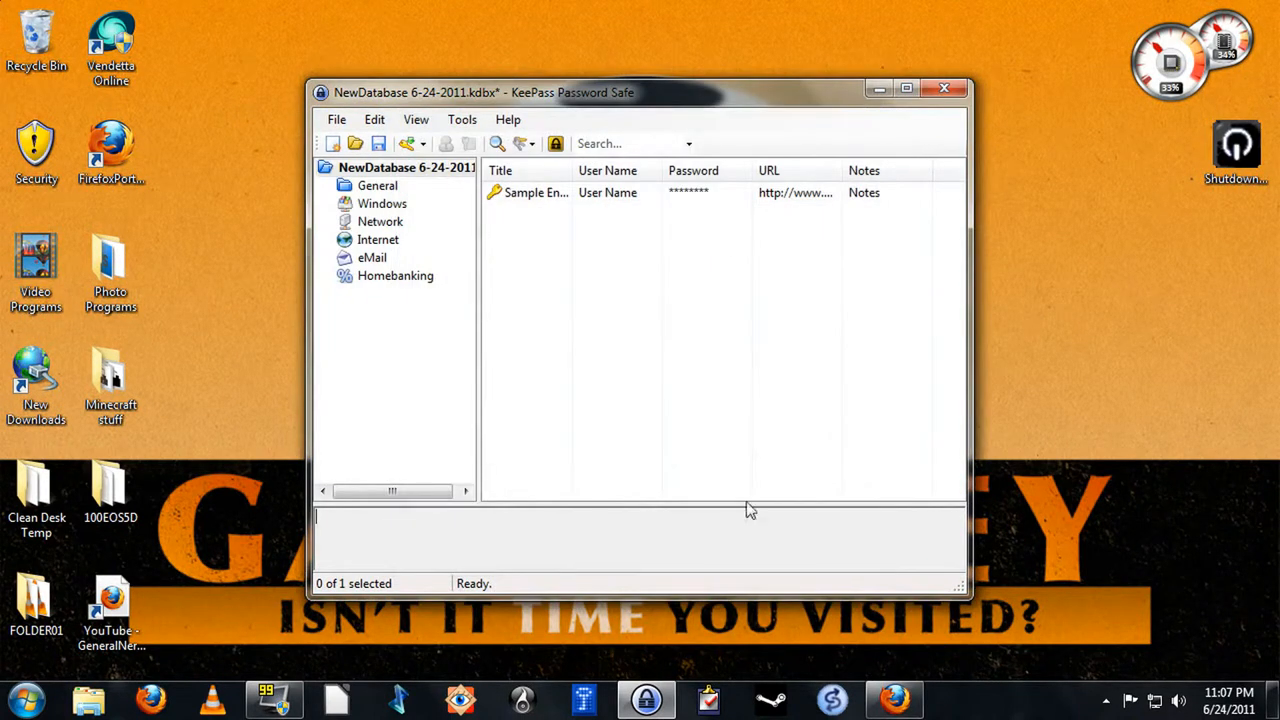
pyautogui.moveTo(588, 336)
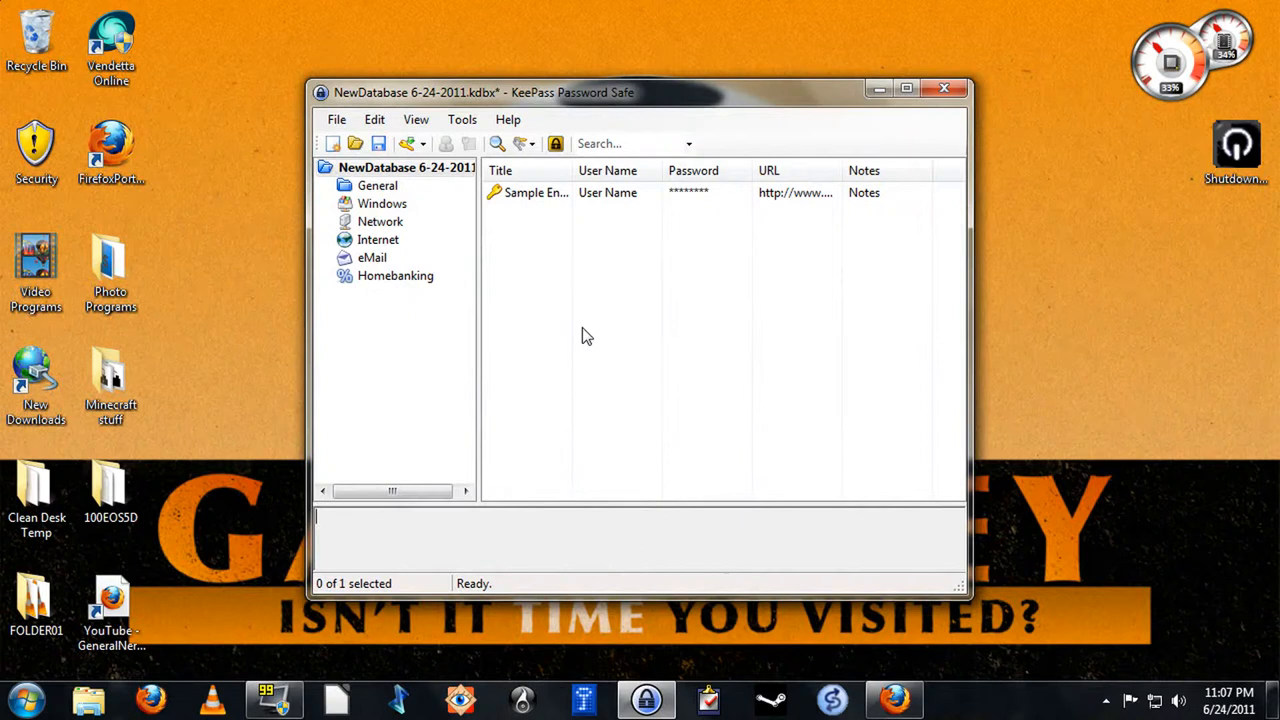
pyautogui.moveTo(424, 256)
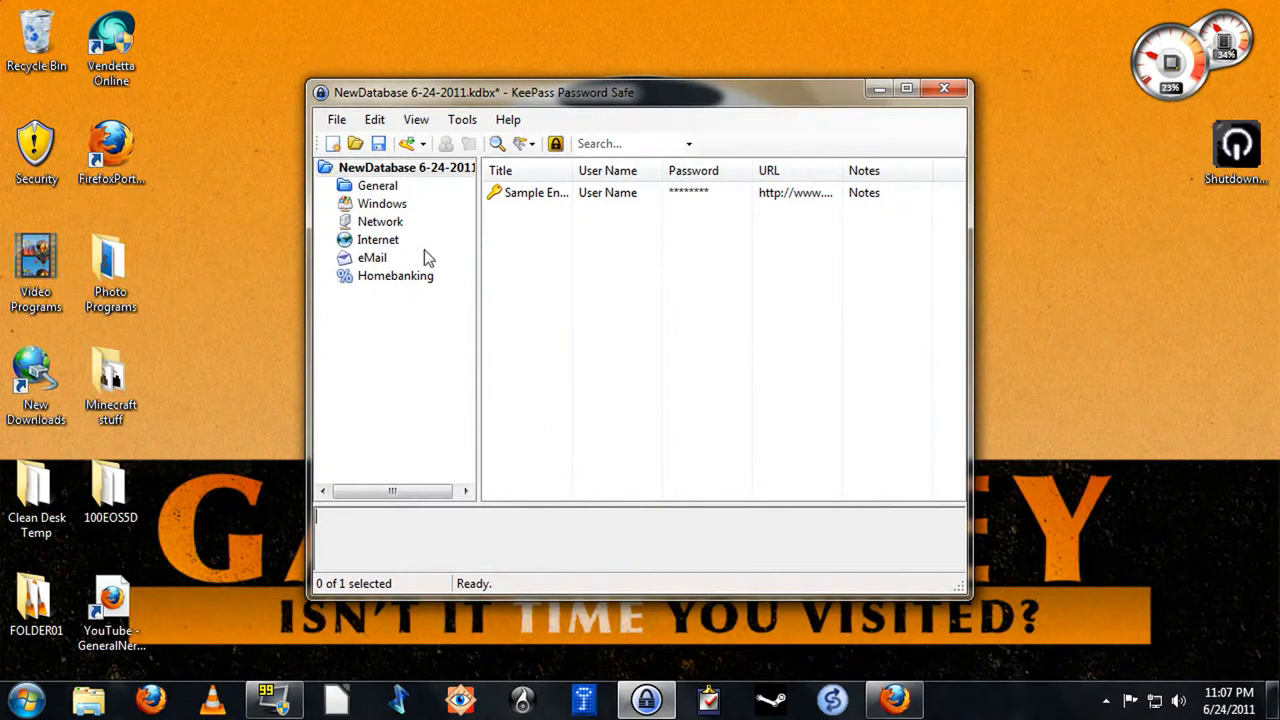
pyautogui.click(536, 192)
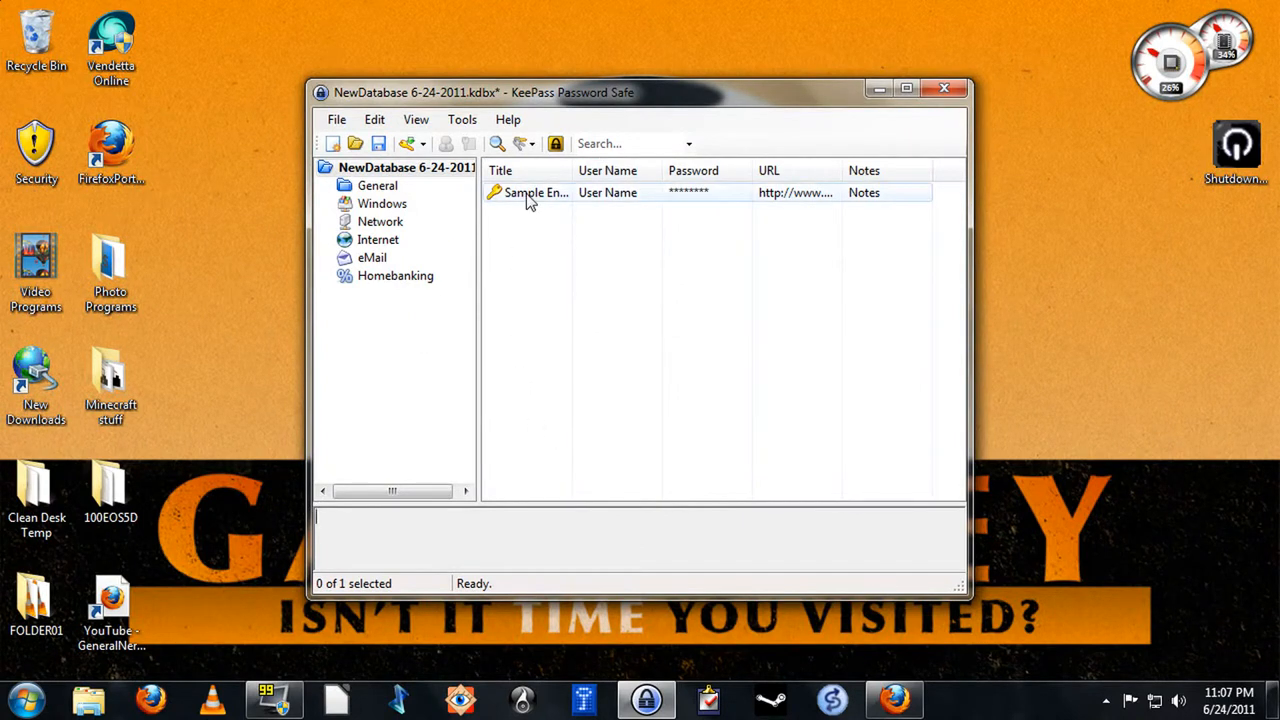
pyautogui.click(536, 192)
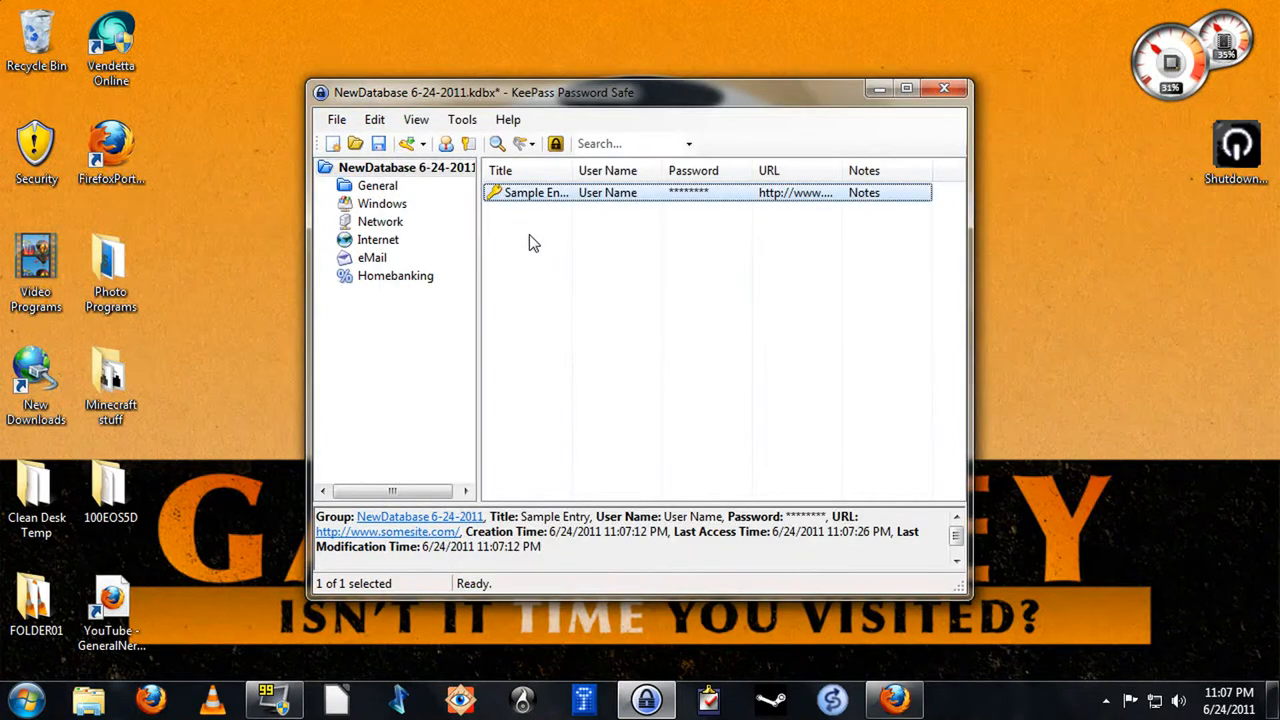
pyautogui.moveTo(530, 196)
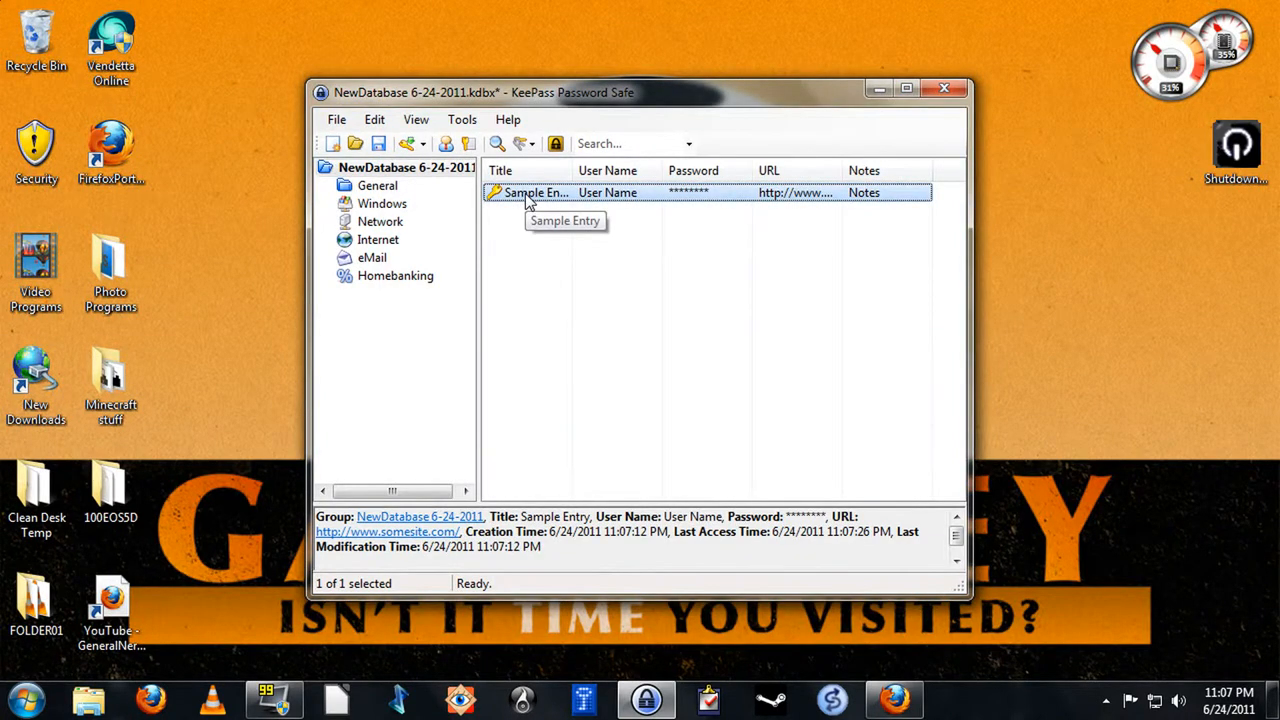
pyautogui.doubleClick(530, 192)
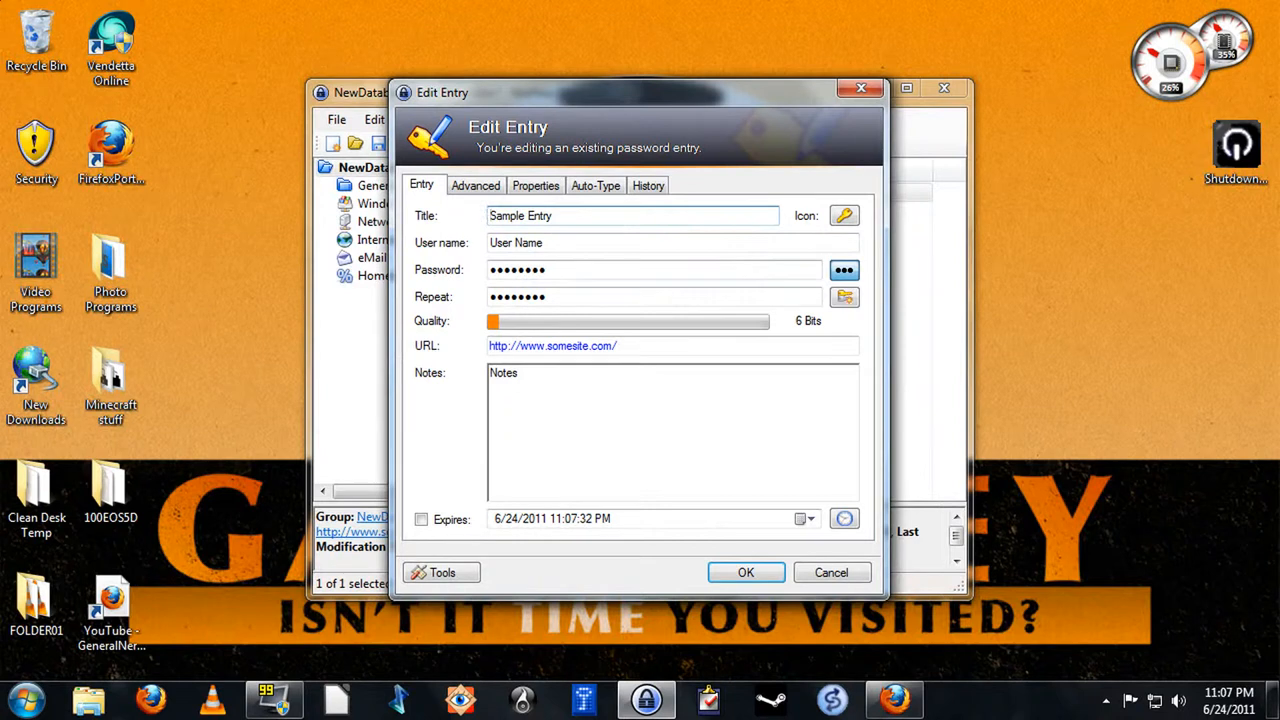
pyautogui.click(844, 270)
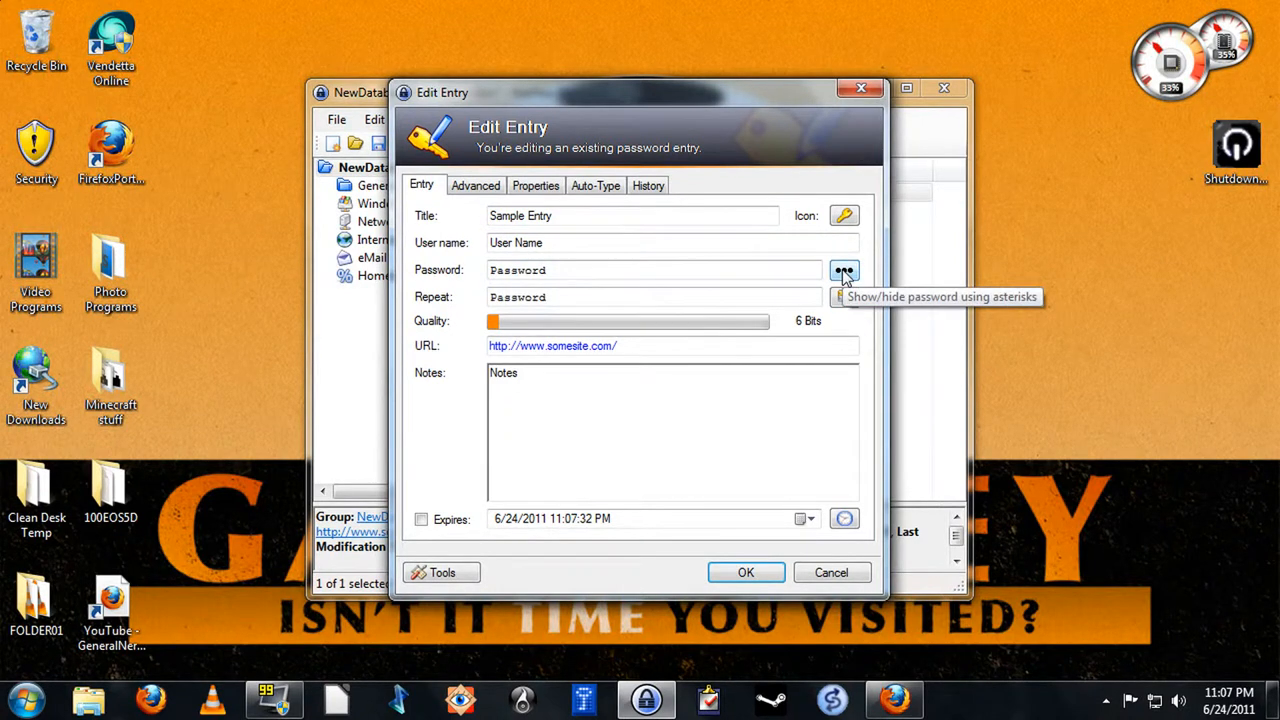
pyautogui.click(744, 572)
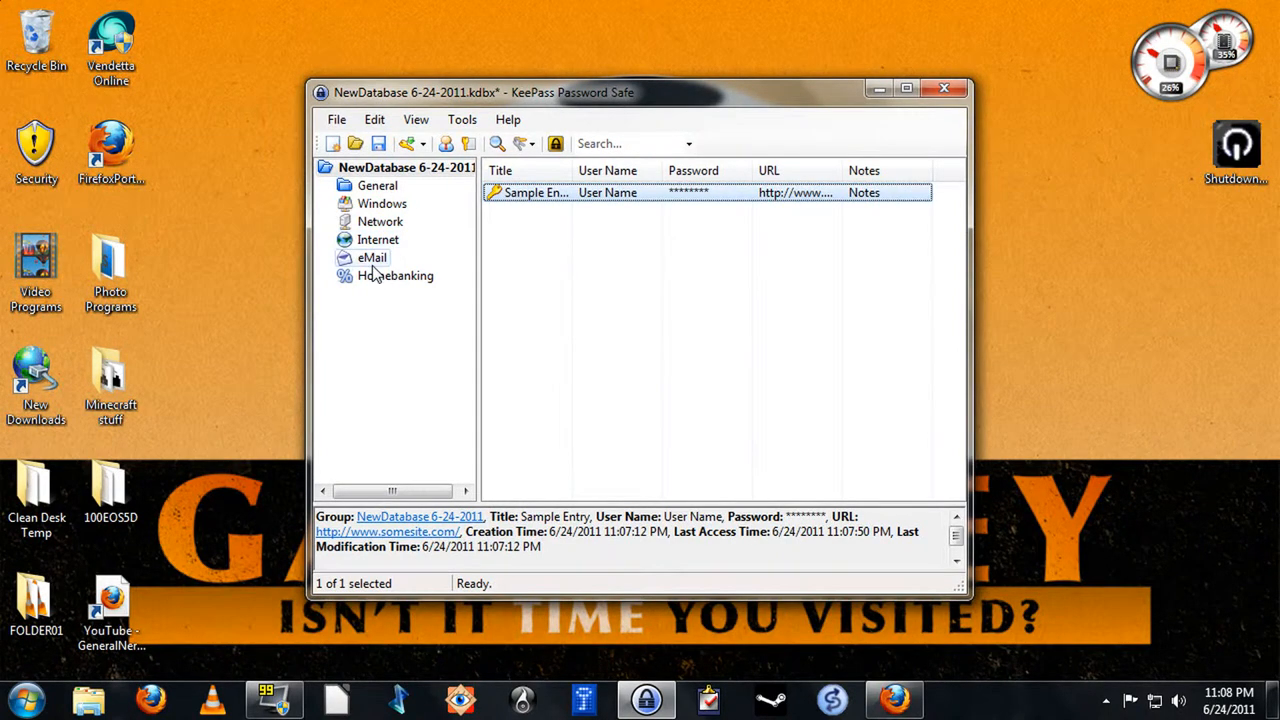
pyautogui.click(396, 276)
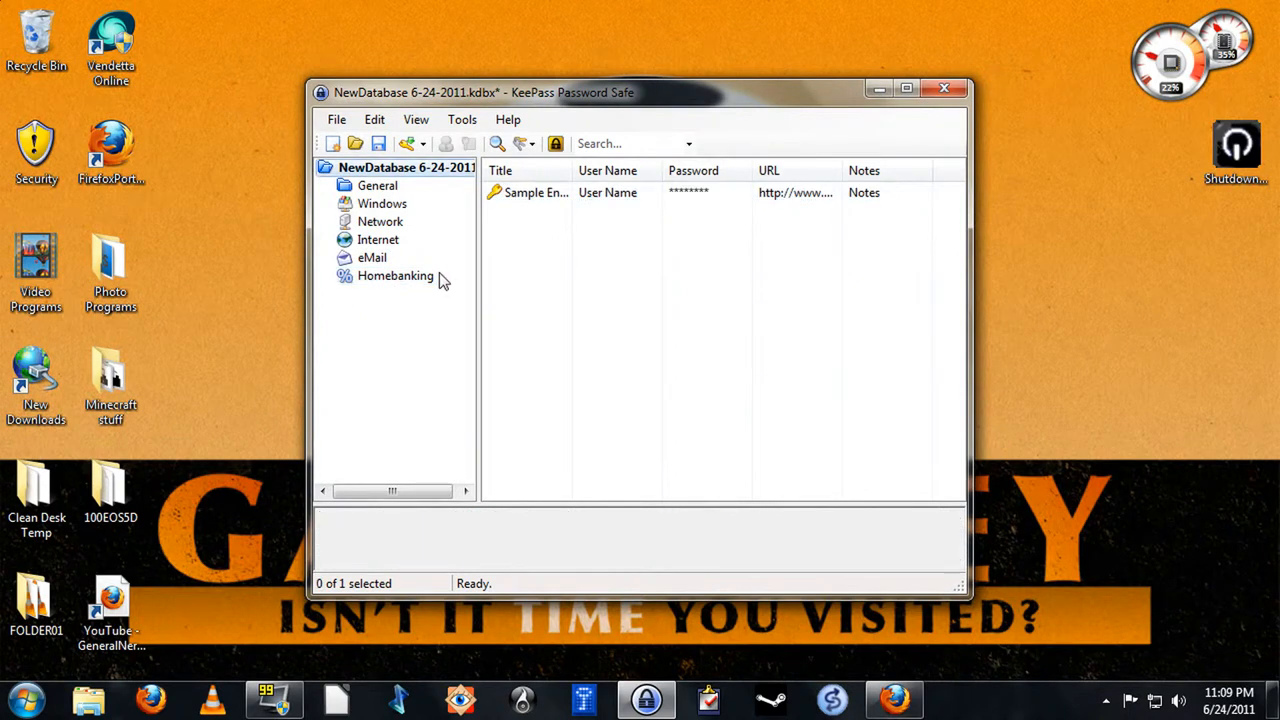
pyautogui.moveTo(380, 304)
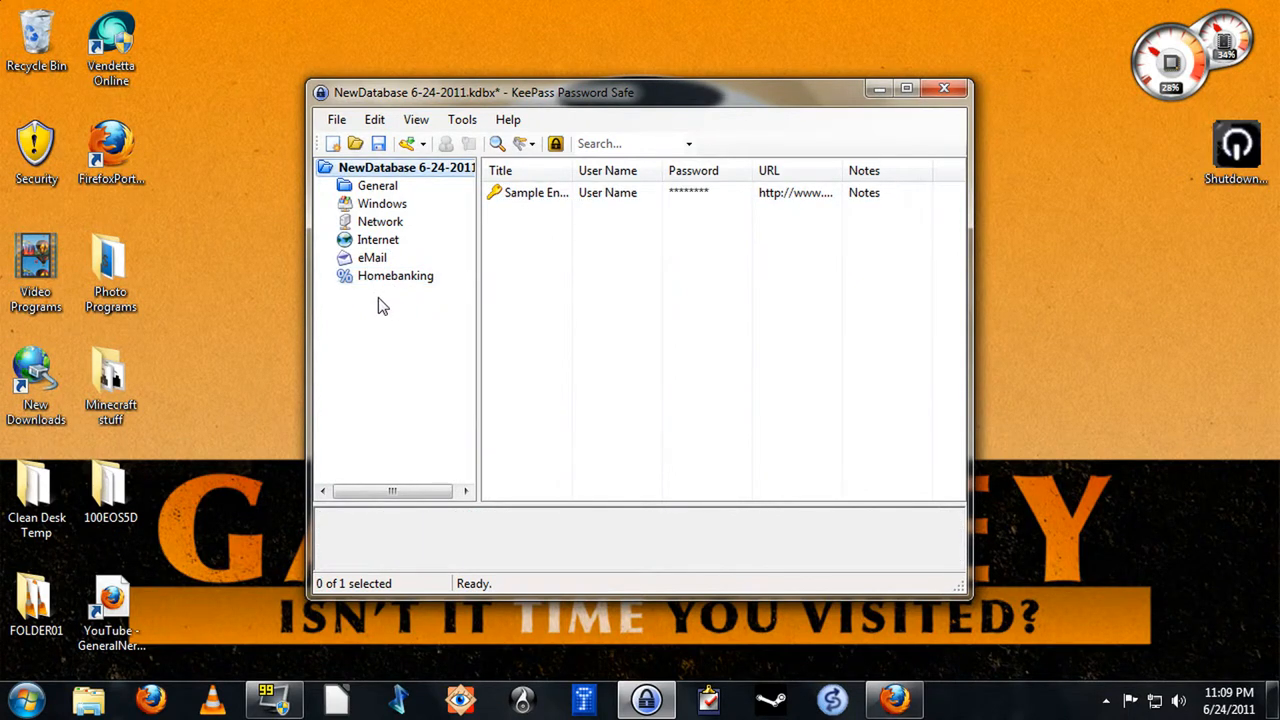
pyautogui.click(396, 276)
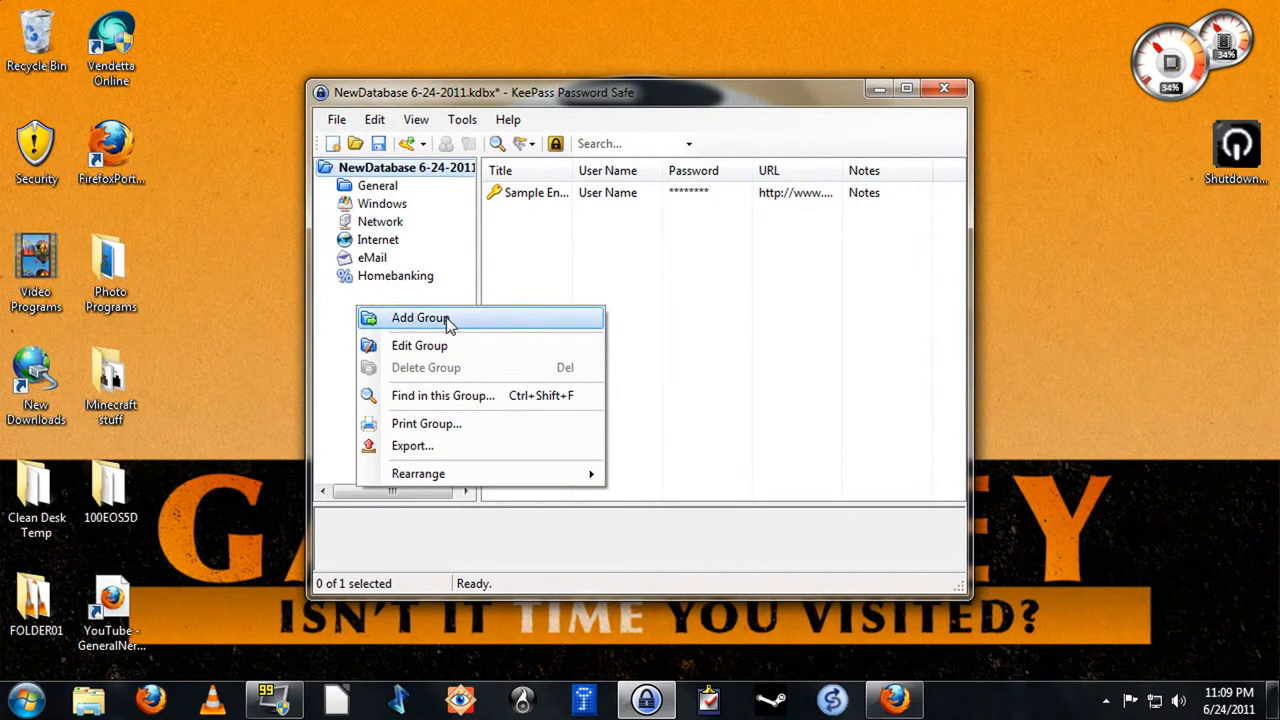
# - Add a new group named Programs to the database and select the Internet group
pyautogui.click(420, 318)
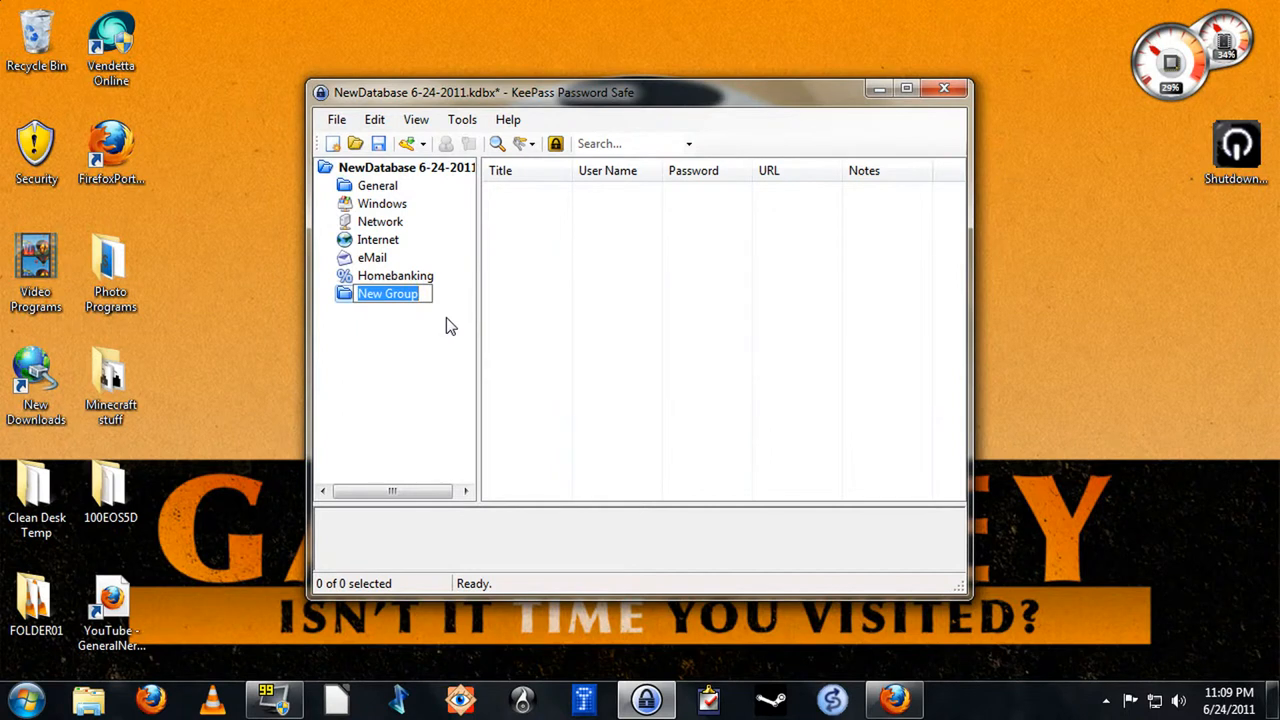
pyautogui.write('Programs')
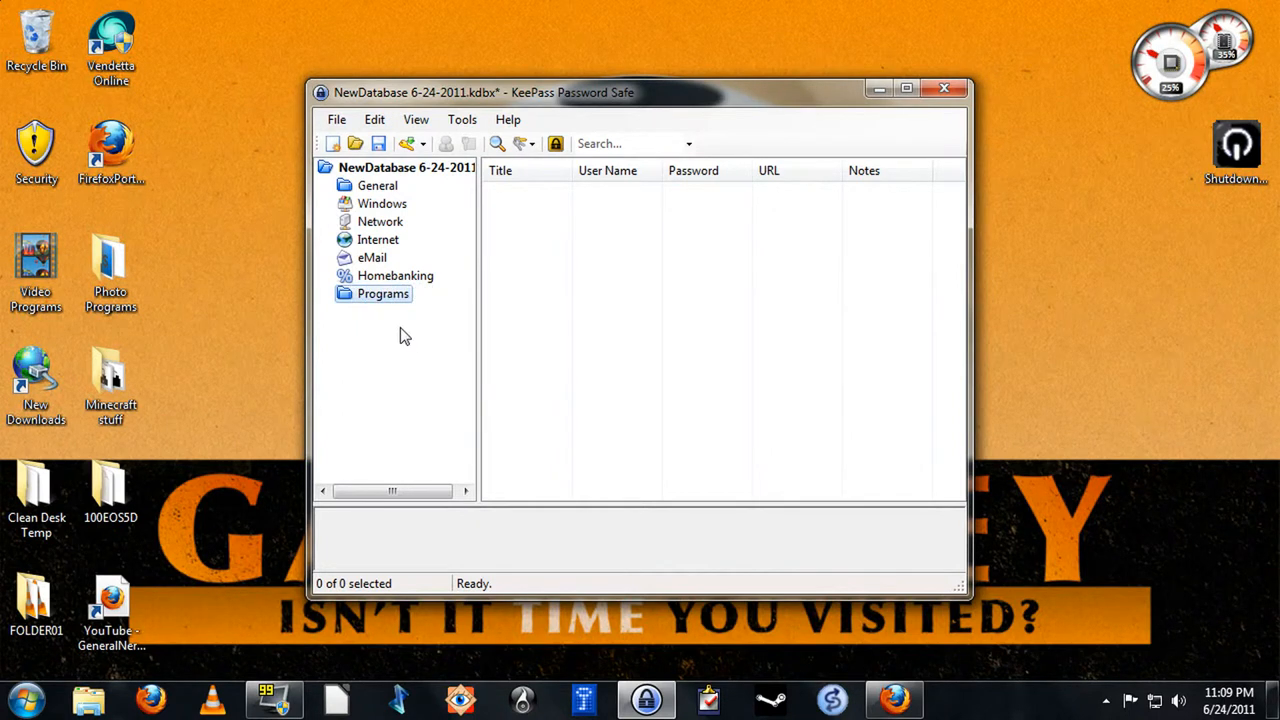
pyautogui.click(376, 240)
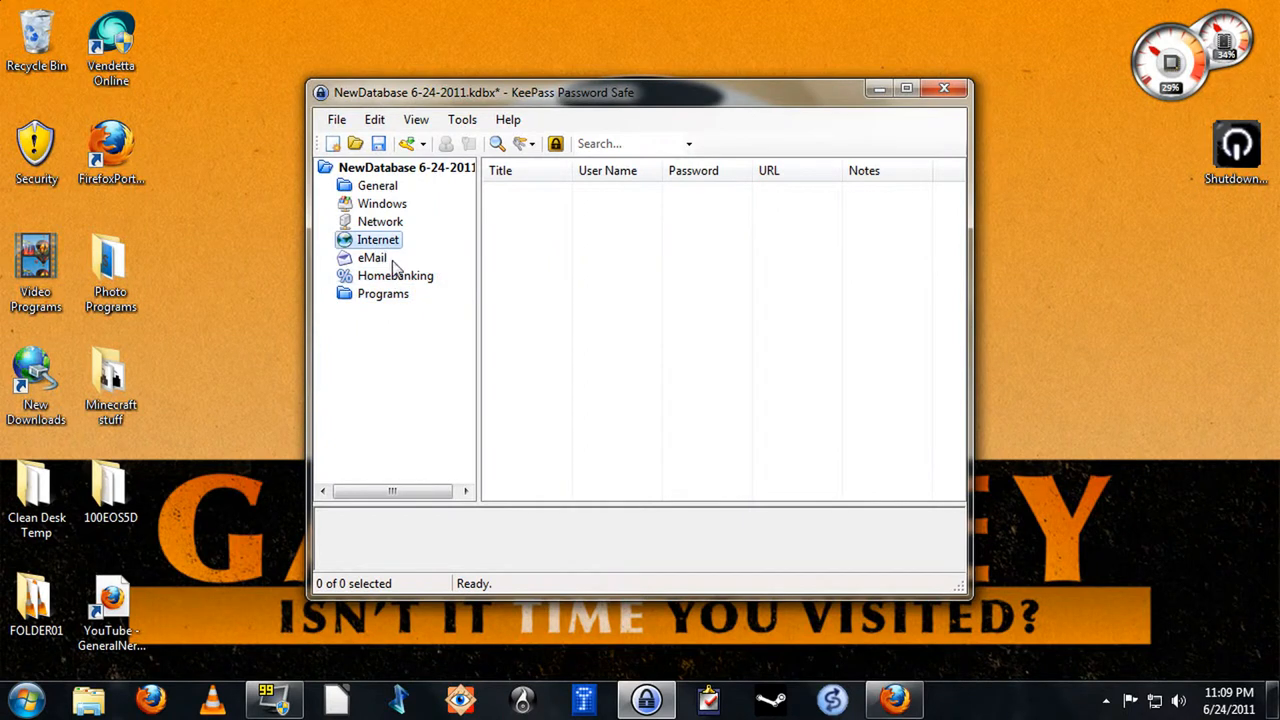
pyautogui.click(384, 292)
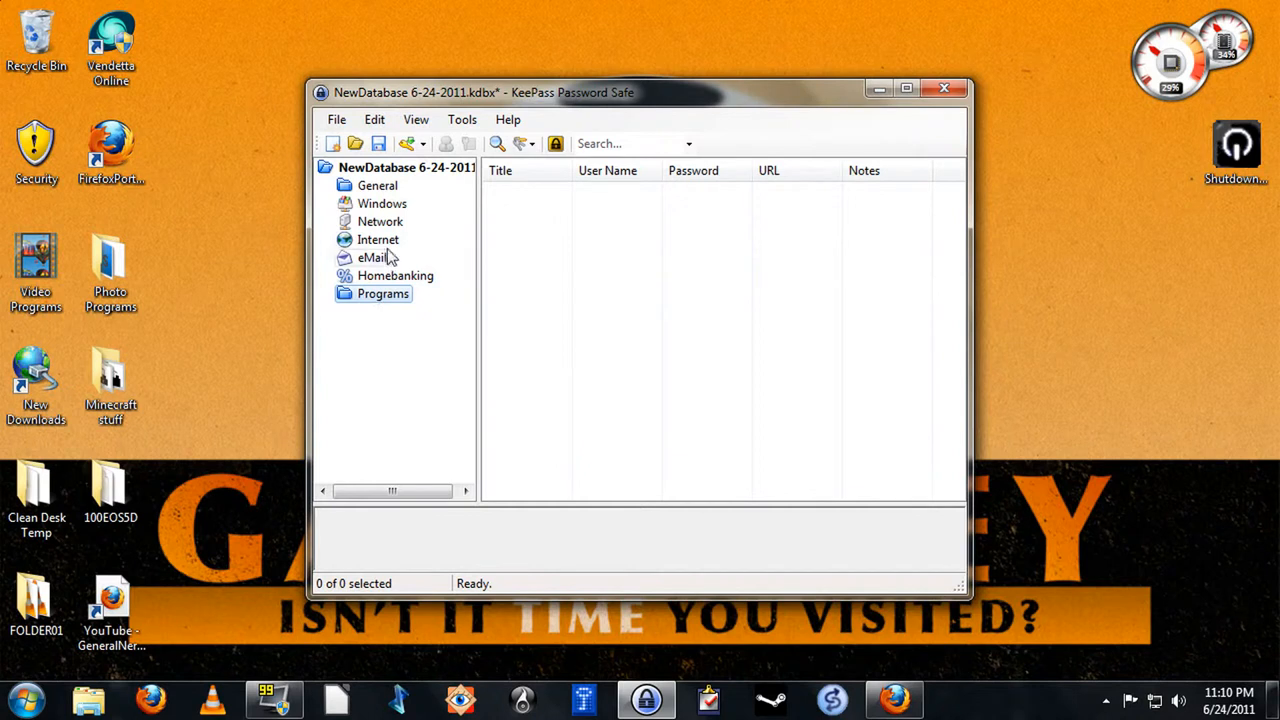
pyautogui.click(378, 240)
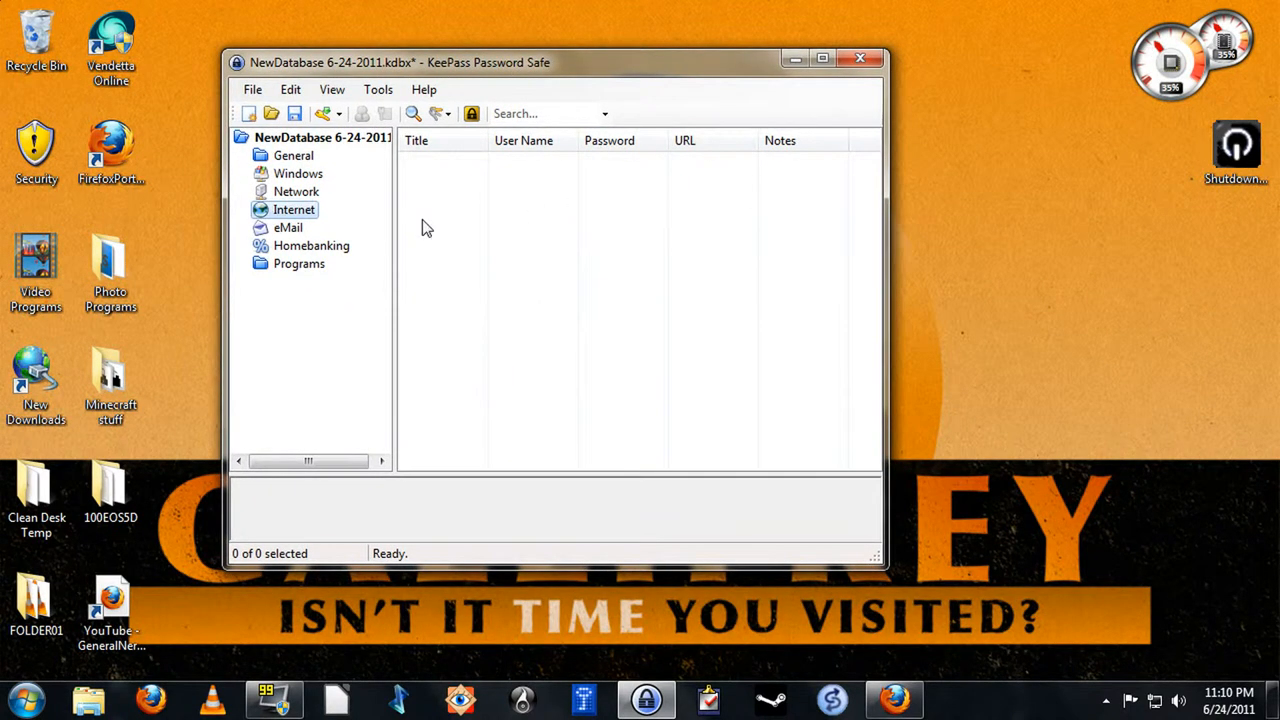
pyautogui.moveTo(428, 196)
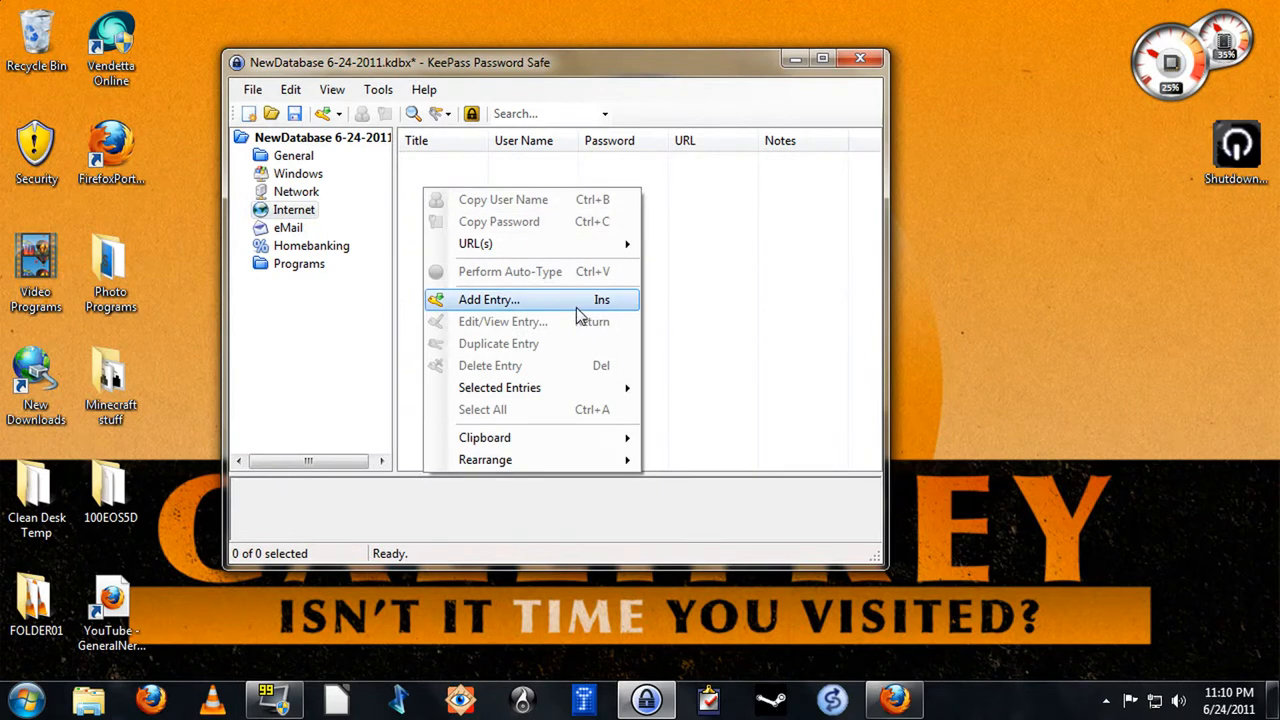
pyautogui.click(488, 300)
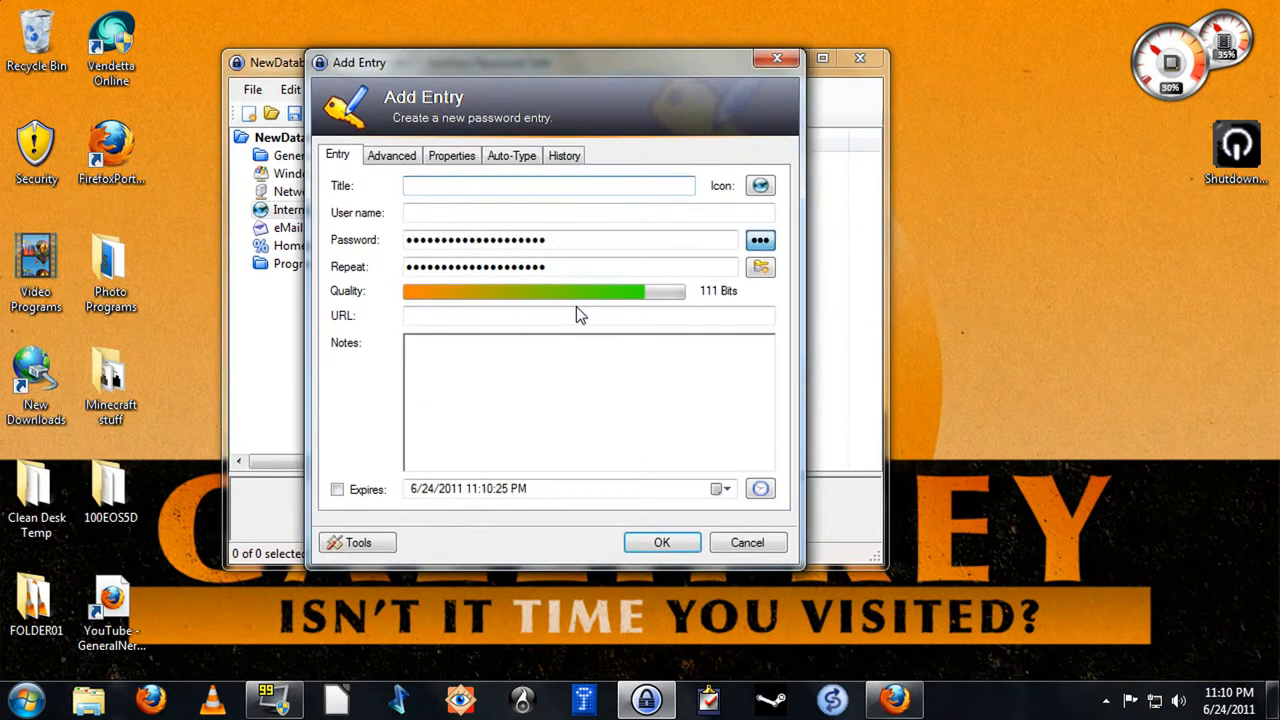
pyautogui.write('Ebay')
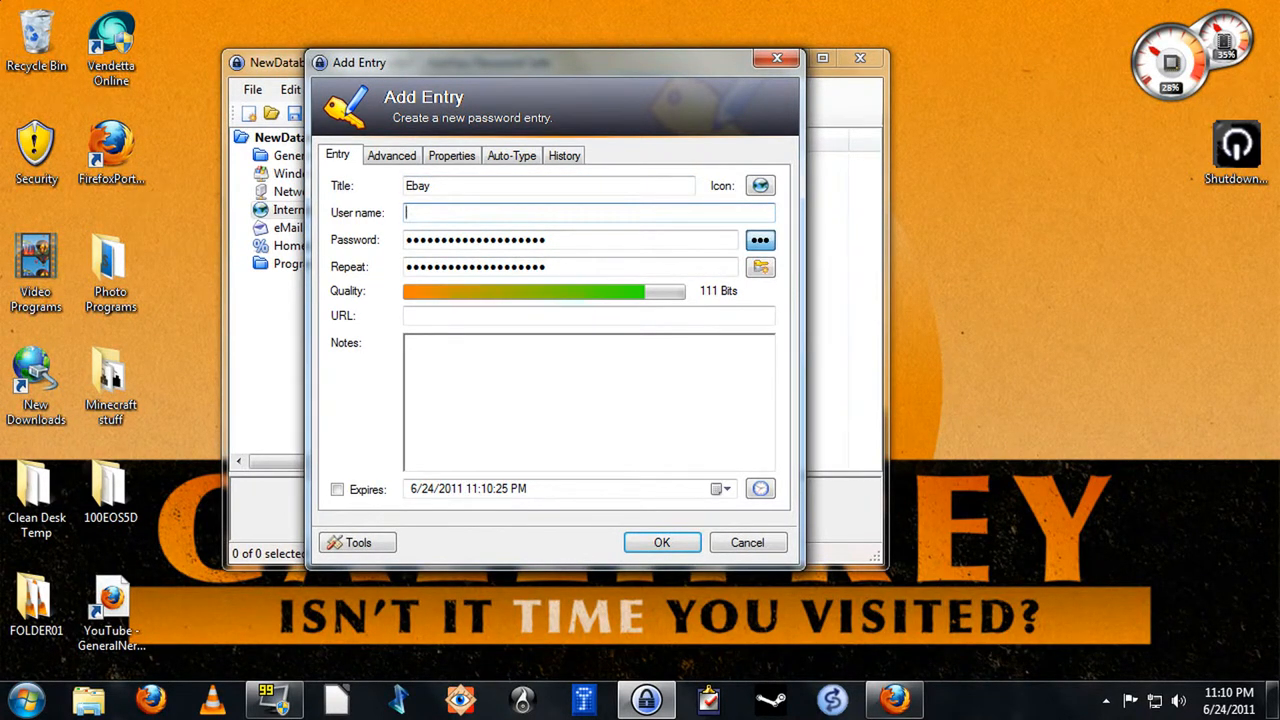
pyautogui.write('user')
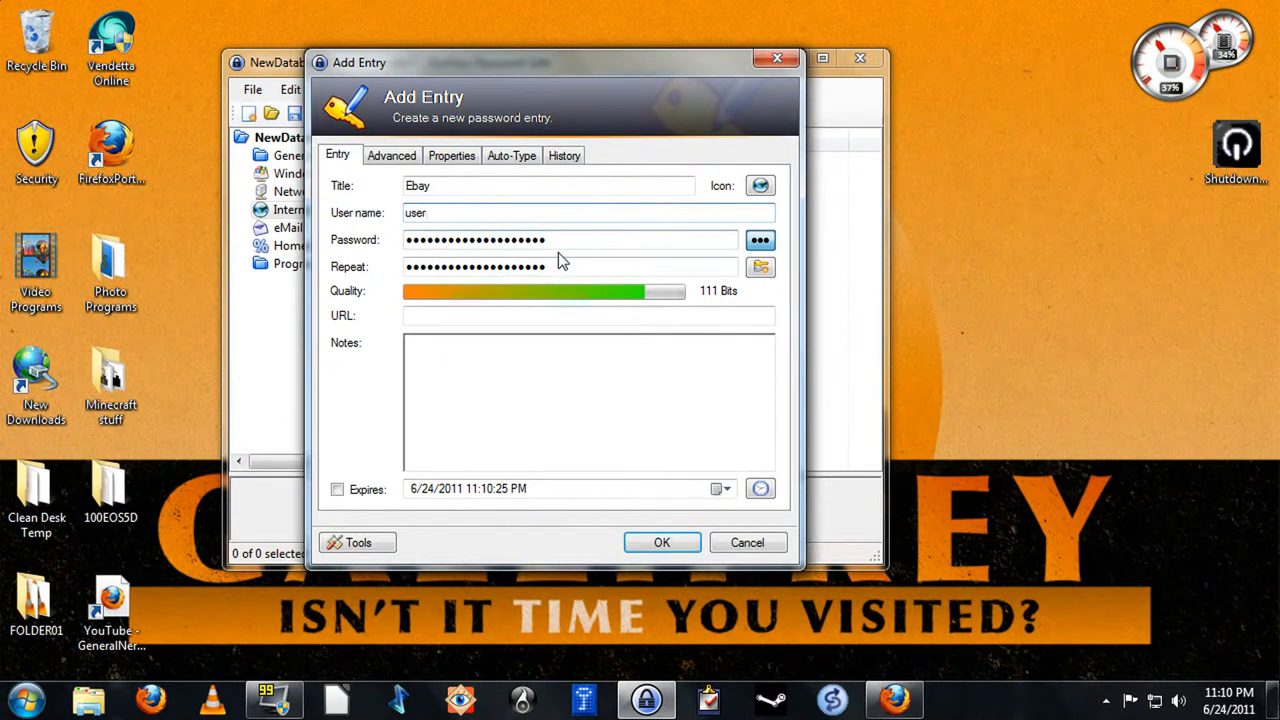
pyautogui.click(760, 240)
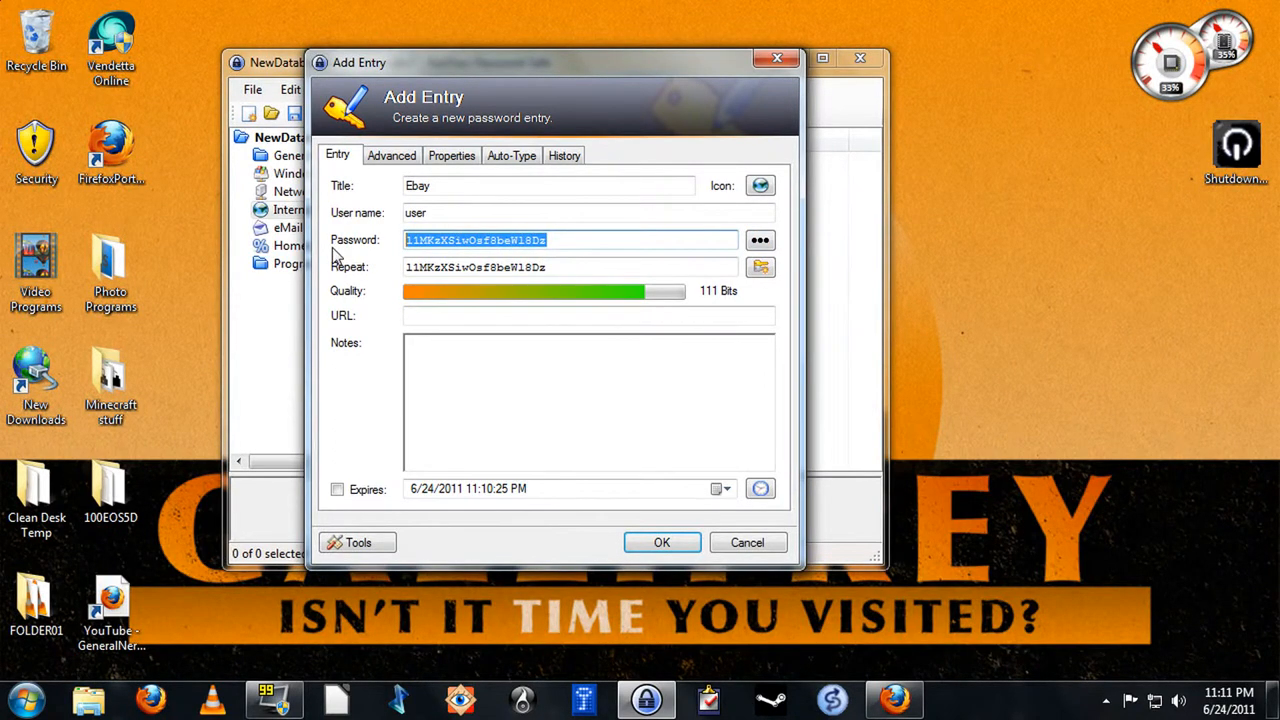
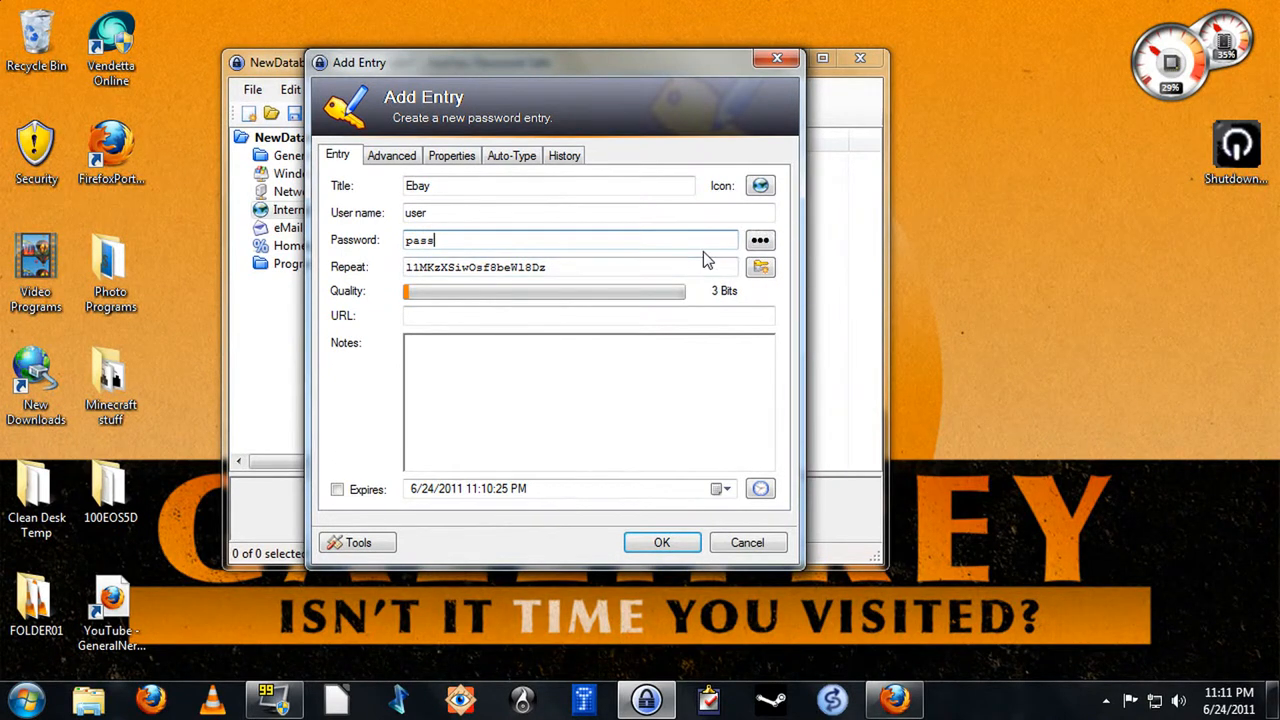
pyautogui.moveTo(760, 268)
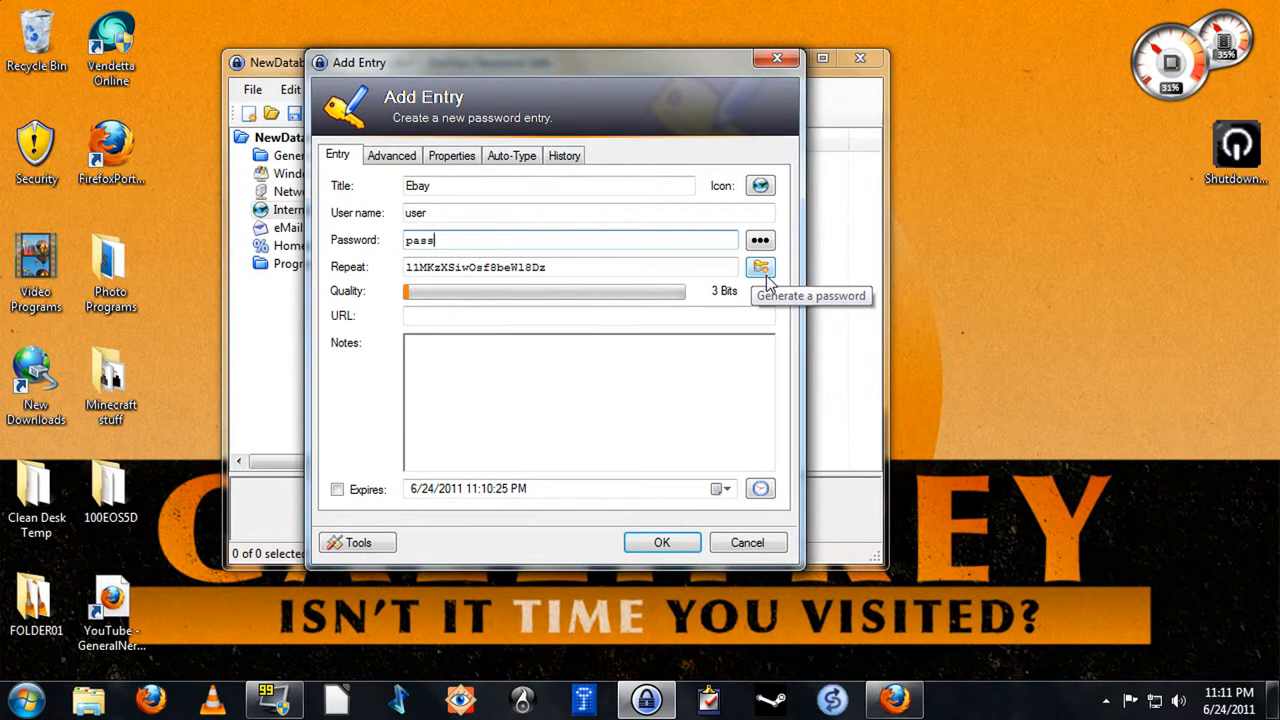
# - Generate a 20-character password using all character sets except High ANSI and save the Ebay entry
pyautogui.click(760, 268)
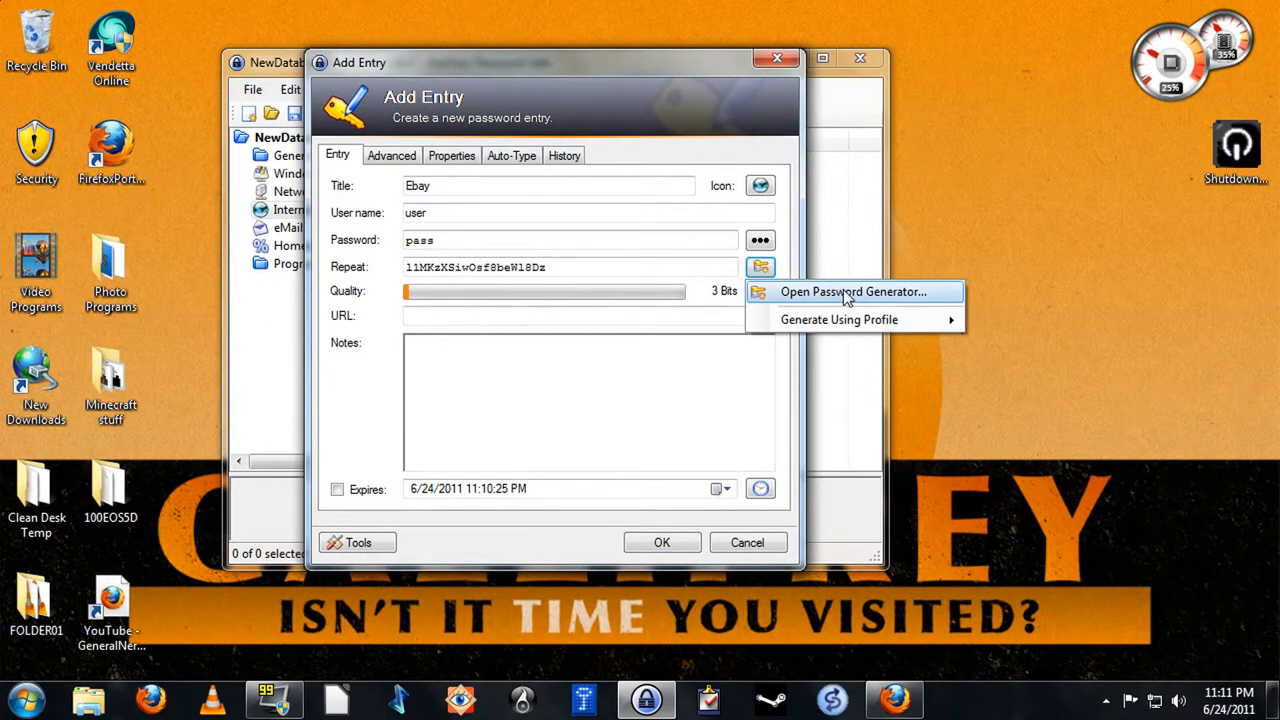
pyautogui.click(852, 292)
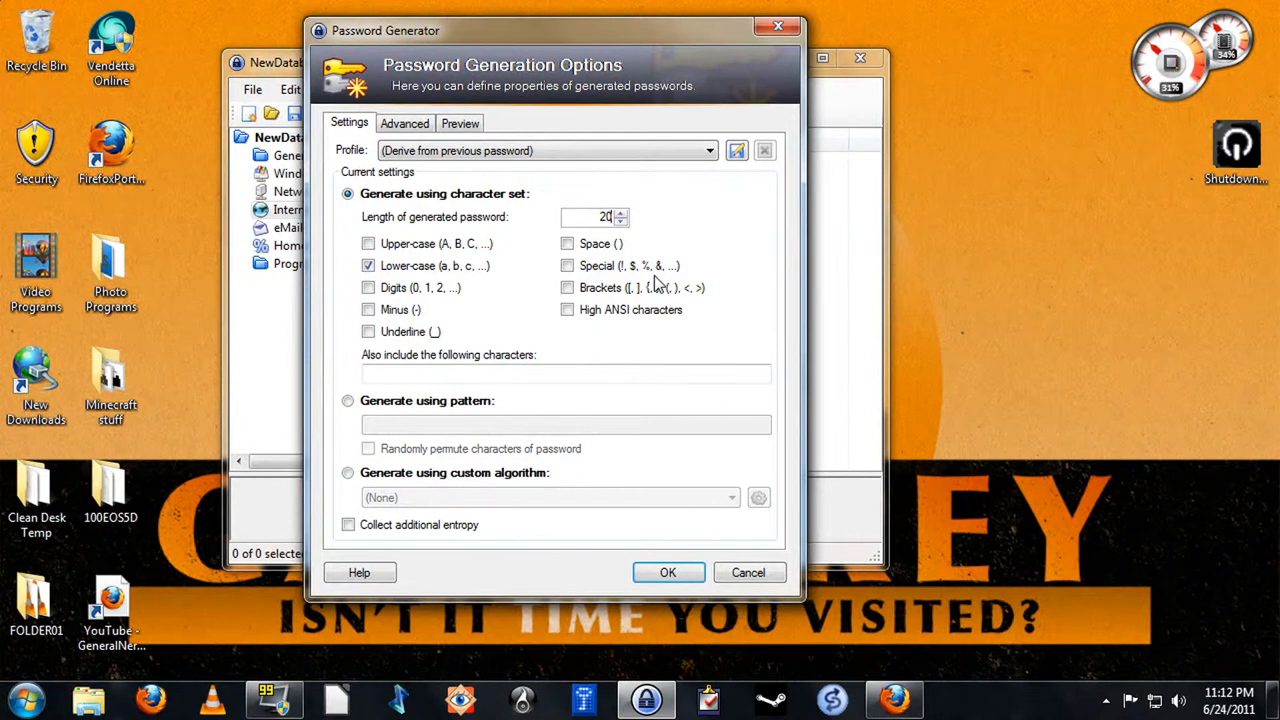
pyautogui.click(368, 264)
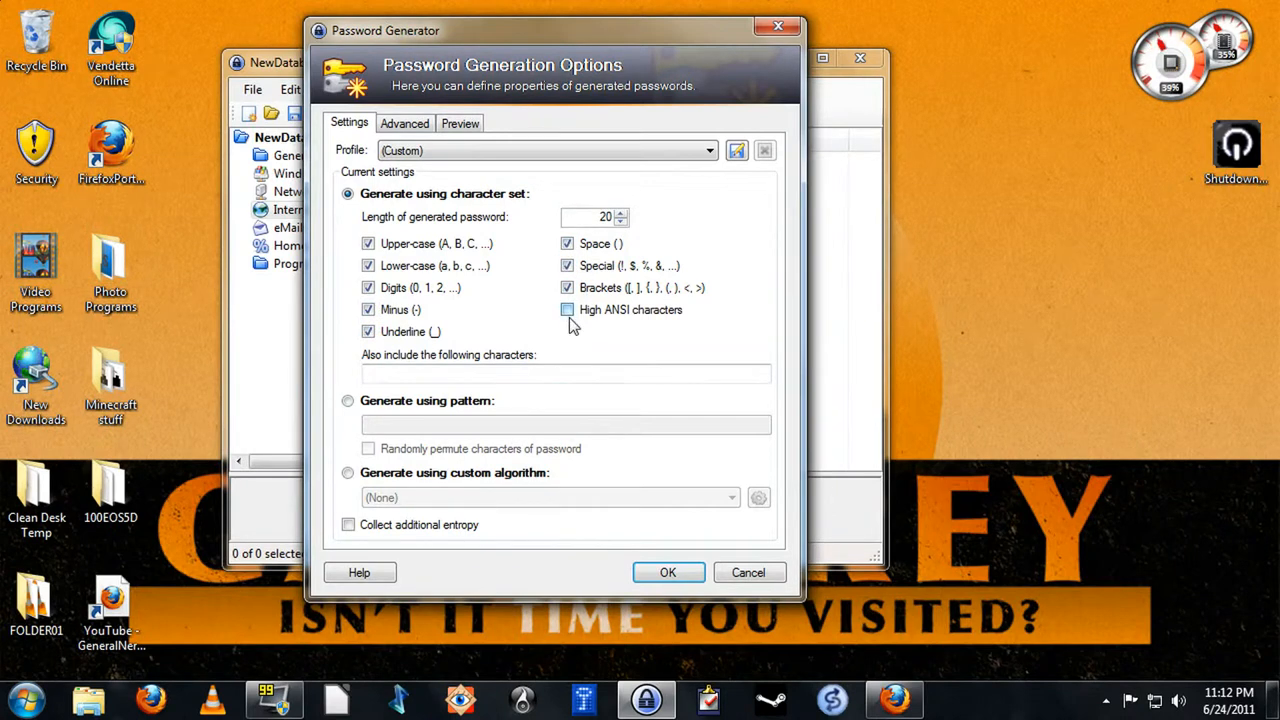
pyautogui.click(668, 572)
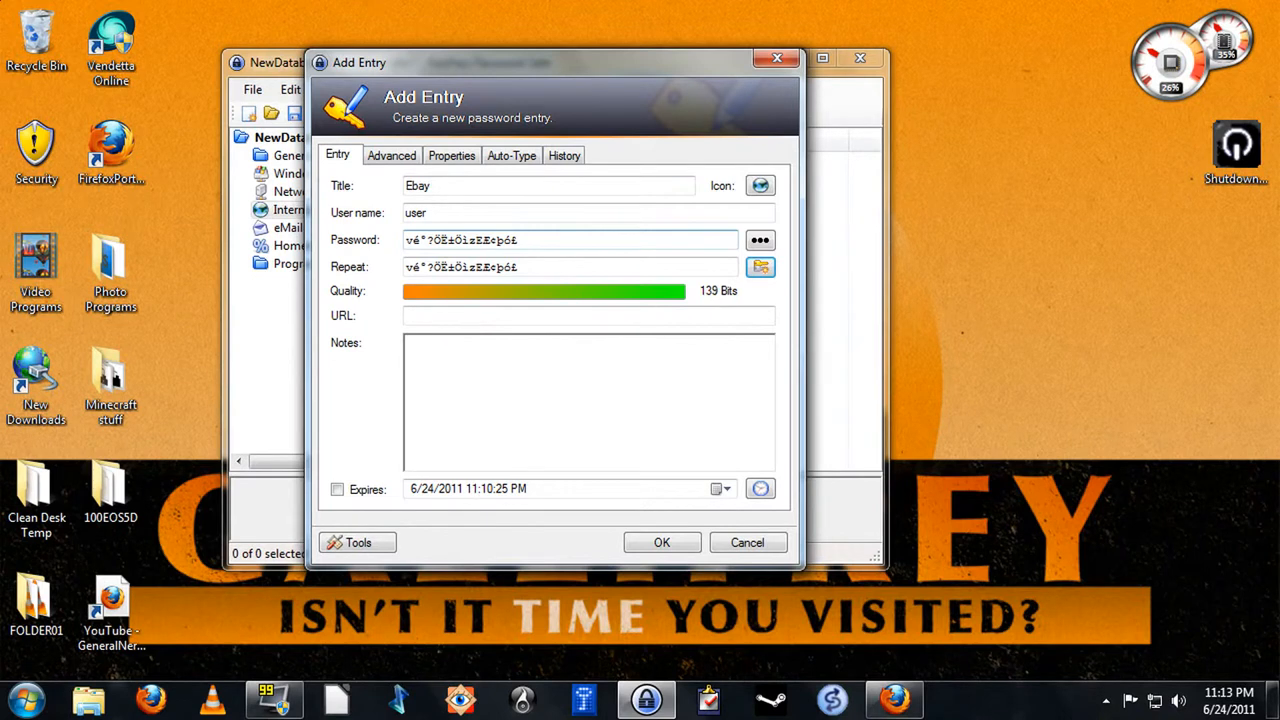
pyautogui.click(660, 542)
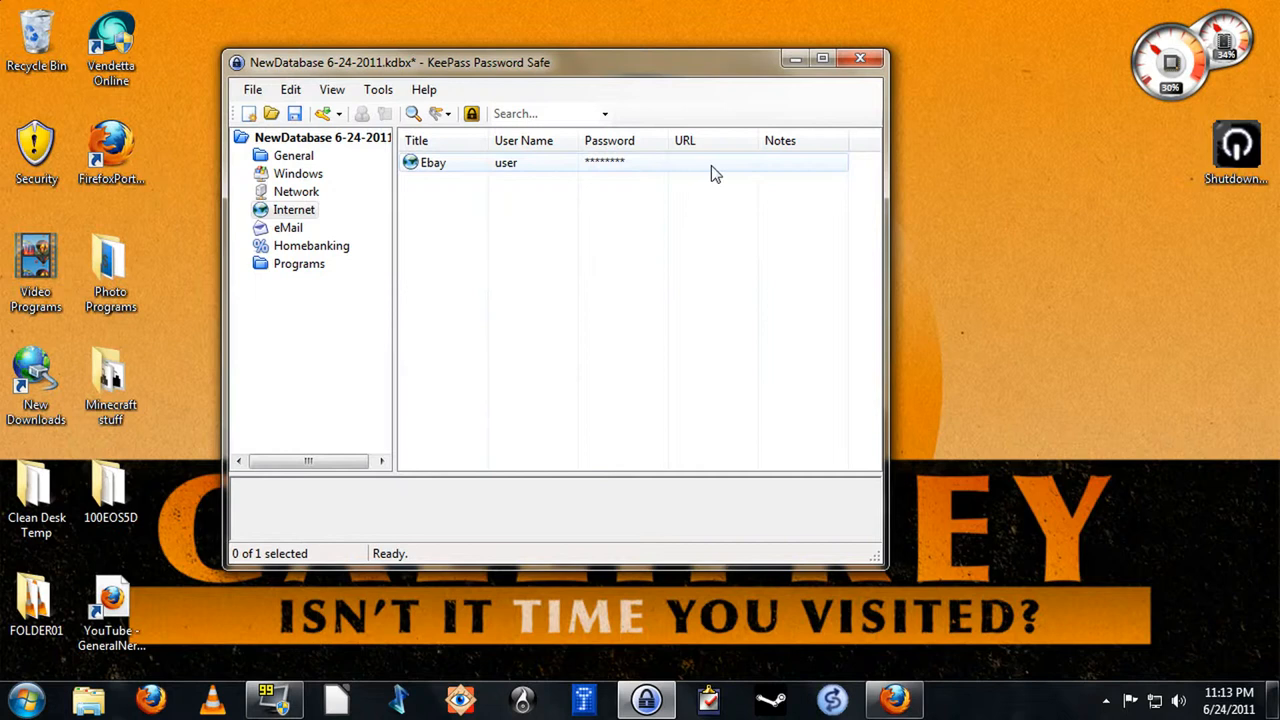
pyautogui.moveTo(450, 160)
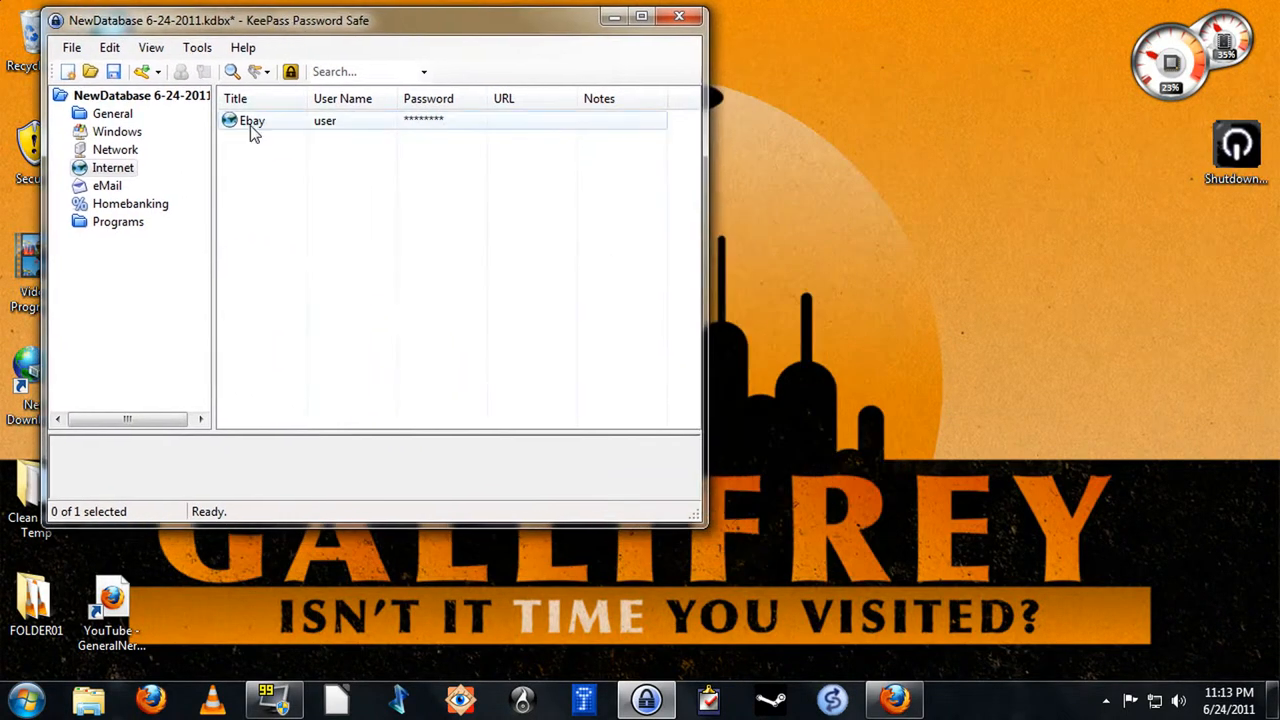
# - Edit the Ebay entry to add the eBay sign-in page address as its URL
pyautogui.doubleClick(252, 120)
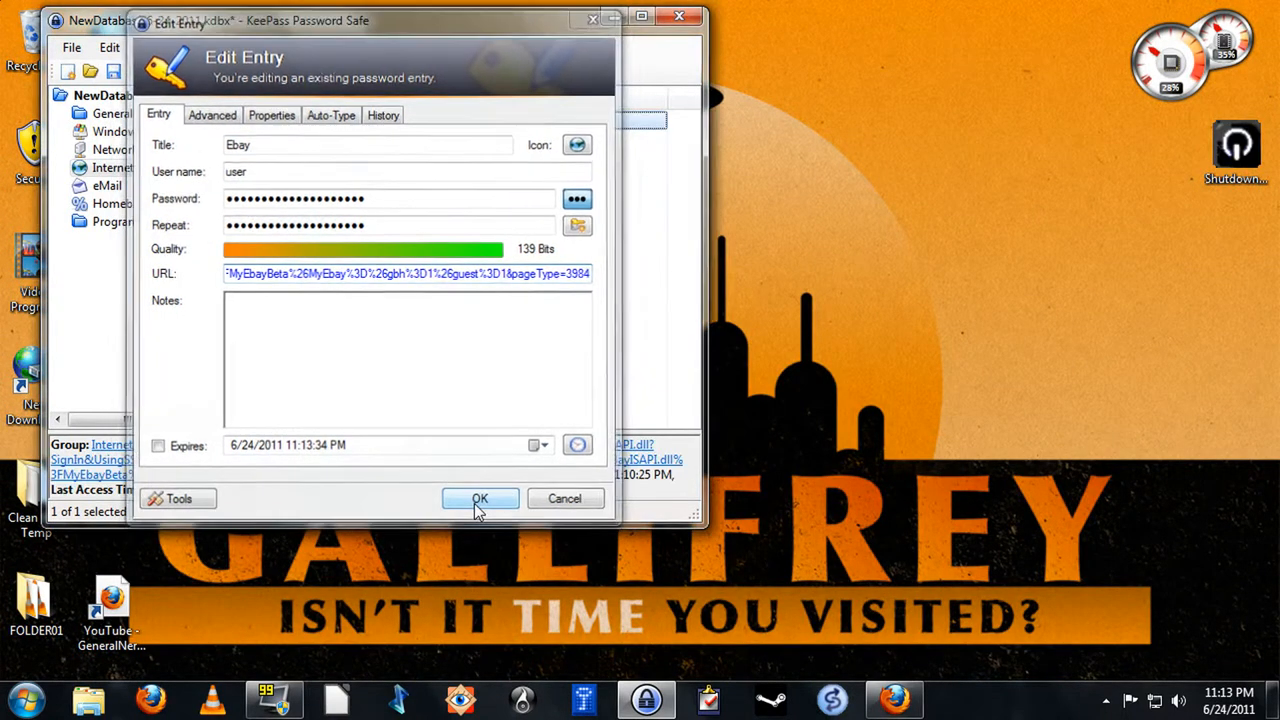
pyautogui.click(480, 498)
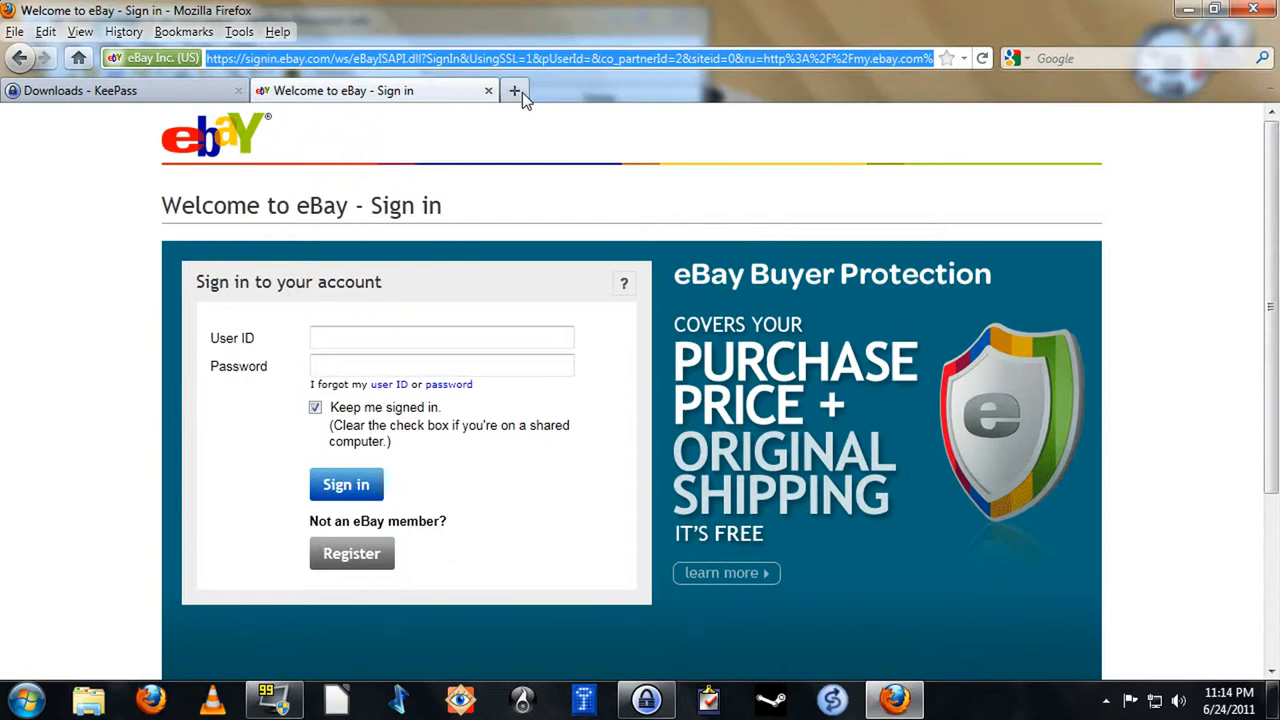
# - Place the eBay sign-in page beside KeePass and copy the Ebay entry's user name
pyautogui.click(514, 90)
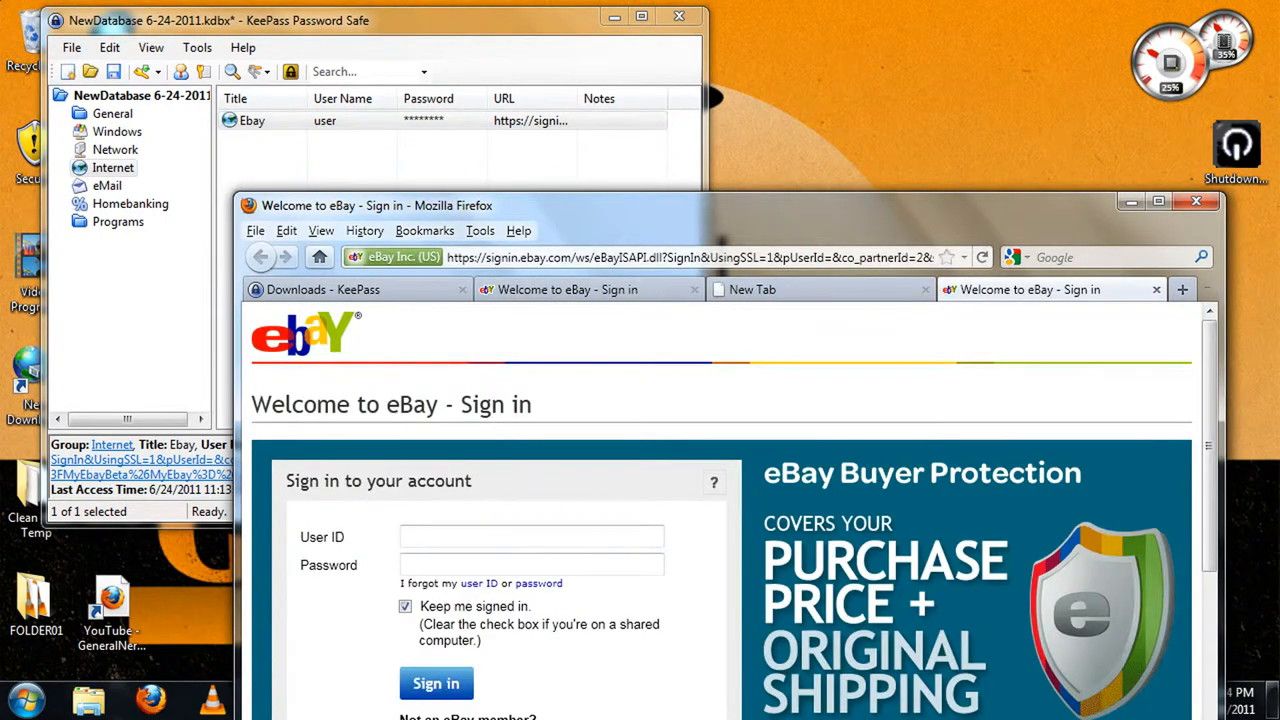
pyautogui.click(532, 536)
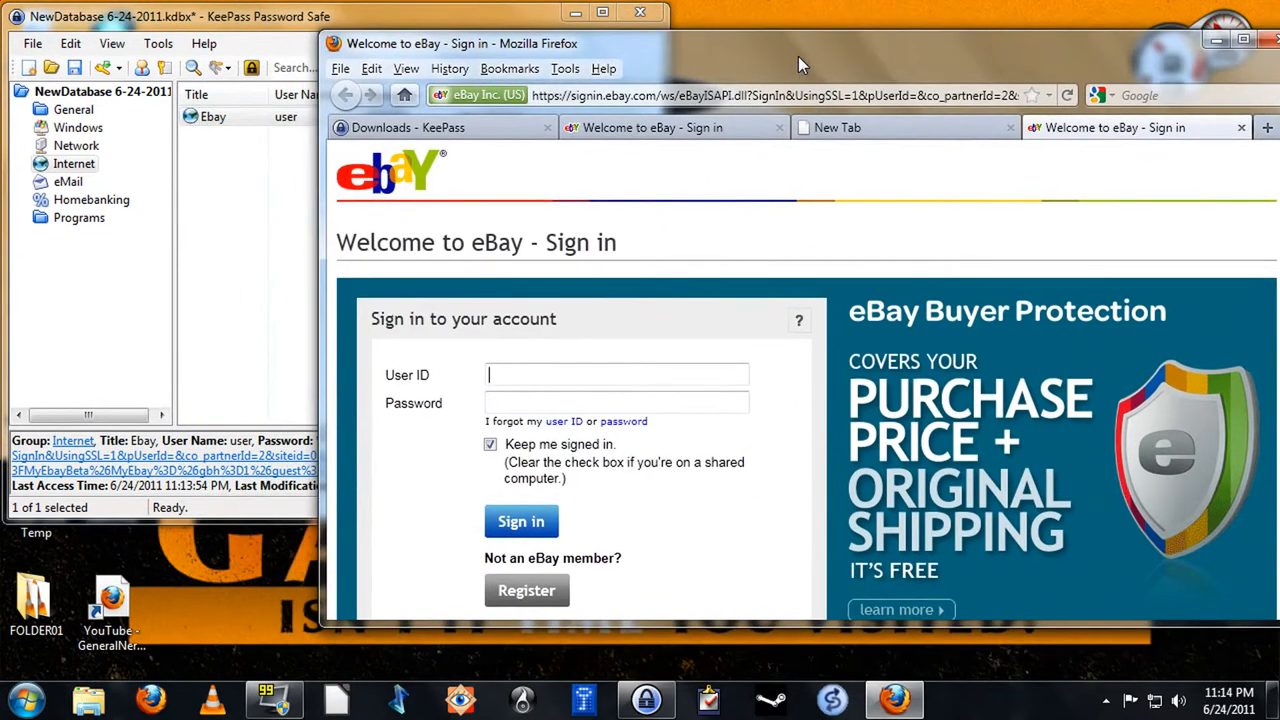
pyautogui.moveTo(196, 330)
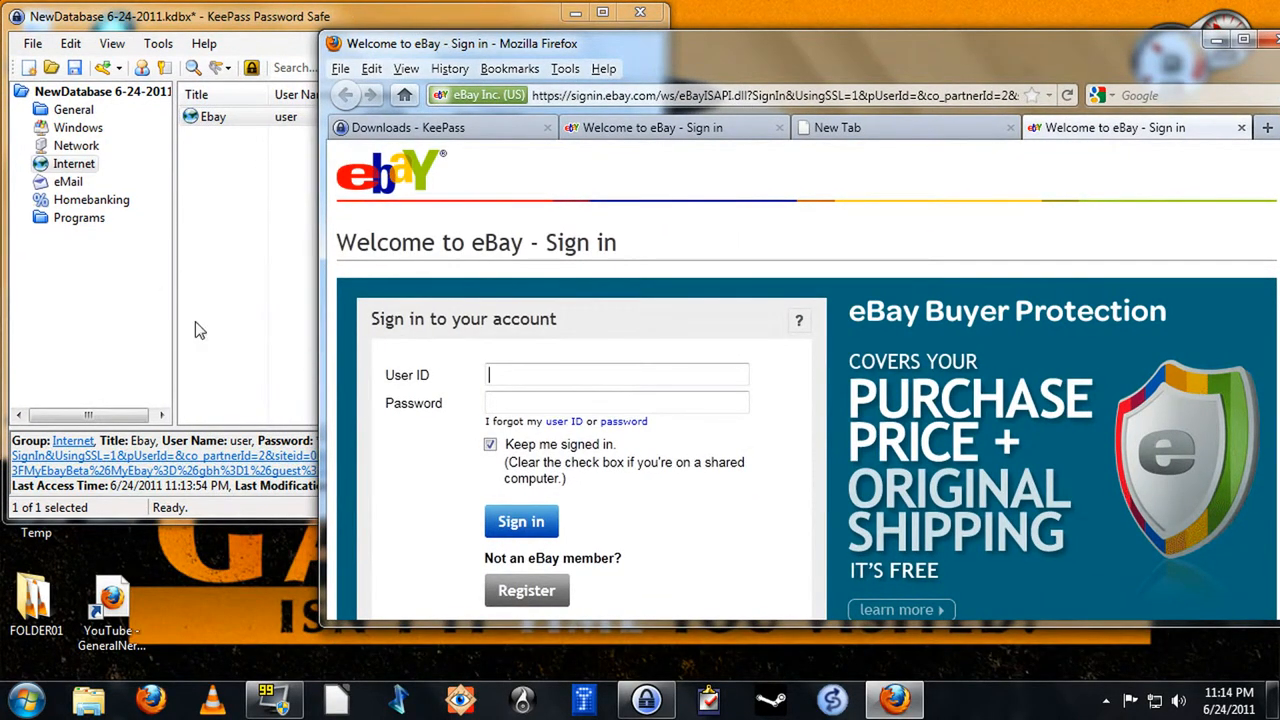
pyautogui.click(180, 16)
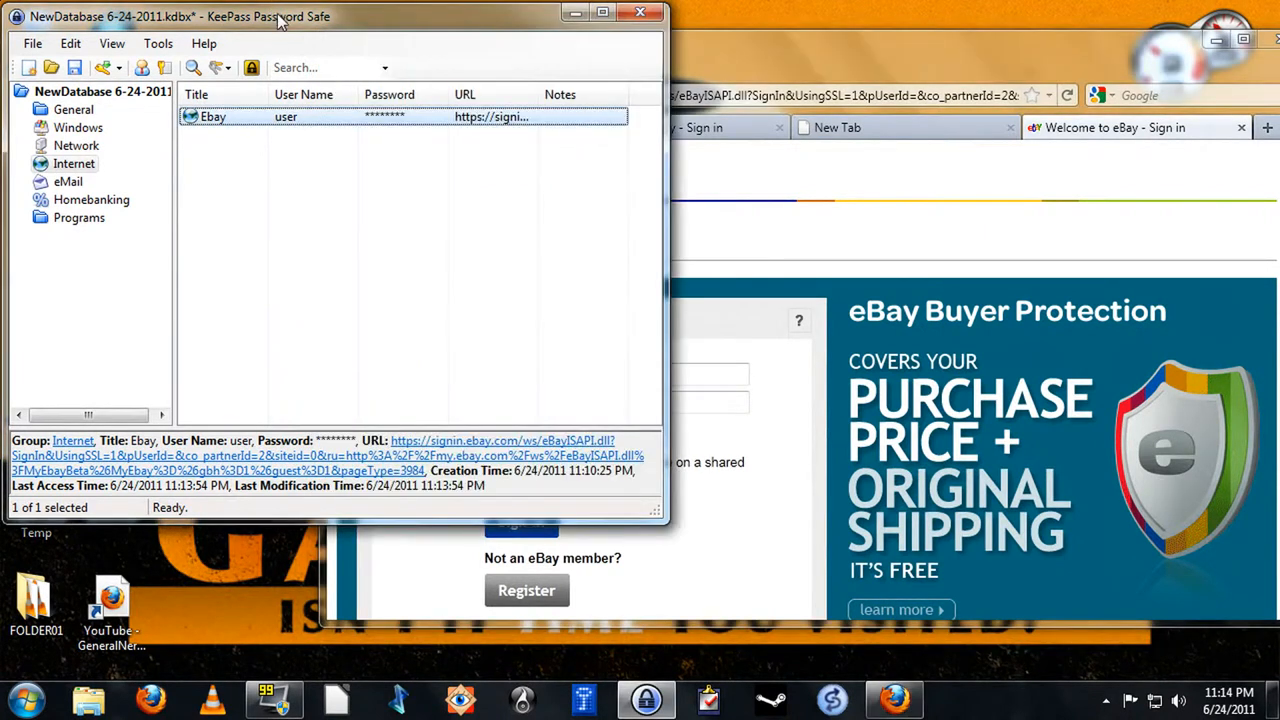
pyautogui.moveTo(304, 132)
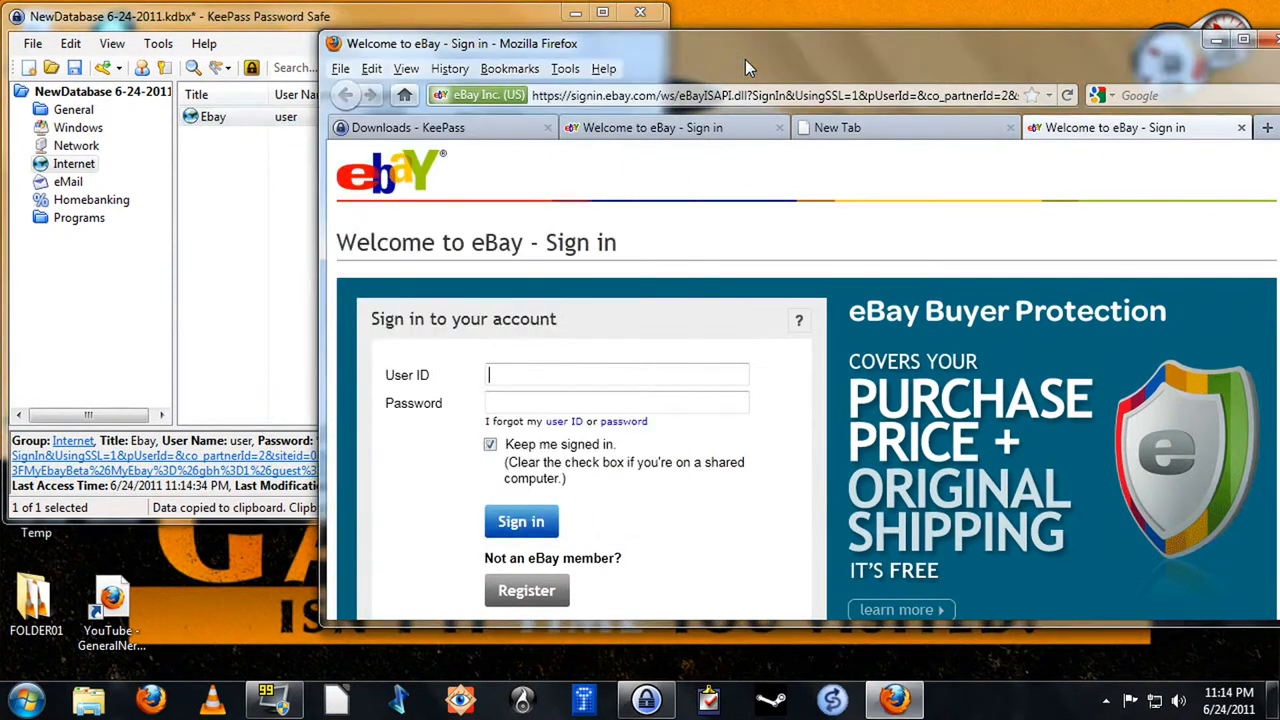
pyautogui.rightClick(616, 374)
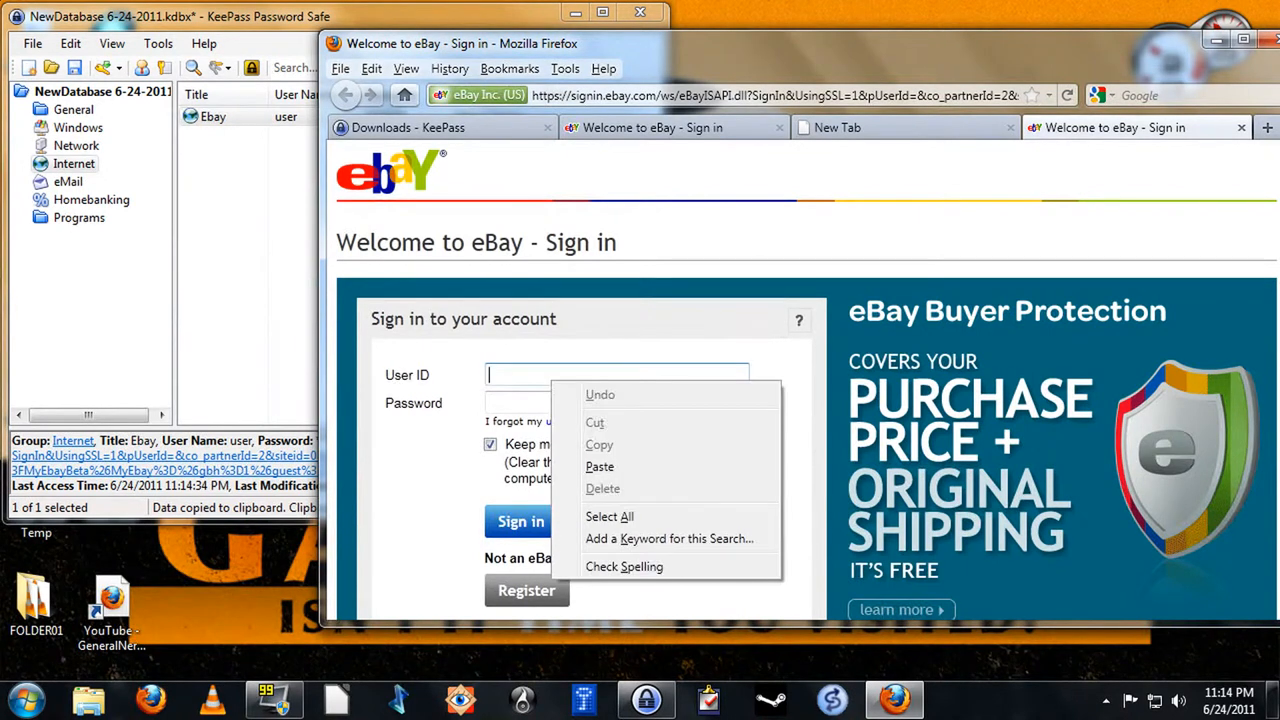
# - Paste the stored user name and password into eBay's sign-in form and submit it
pyautogui.click(600, 466)
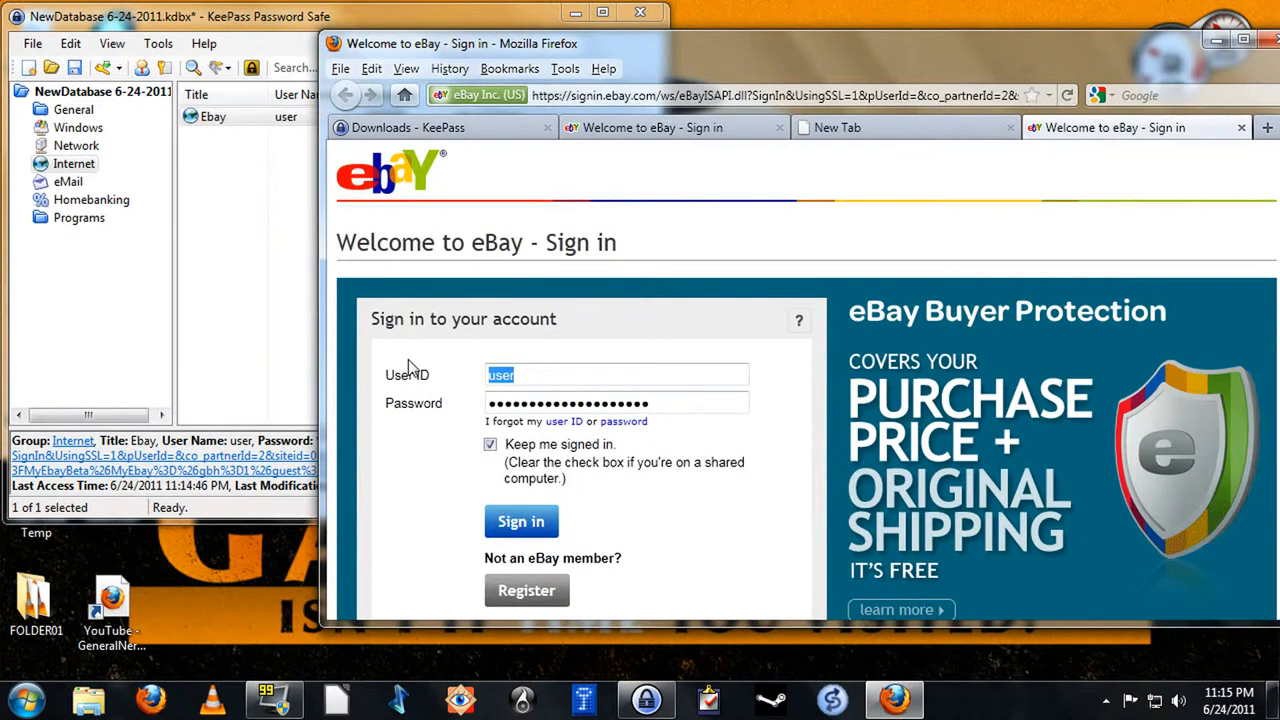
pyautogui.press('Delete')
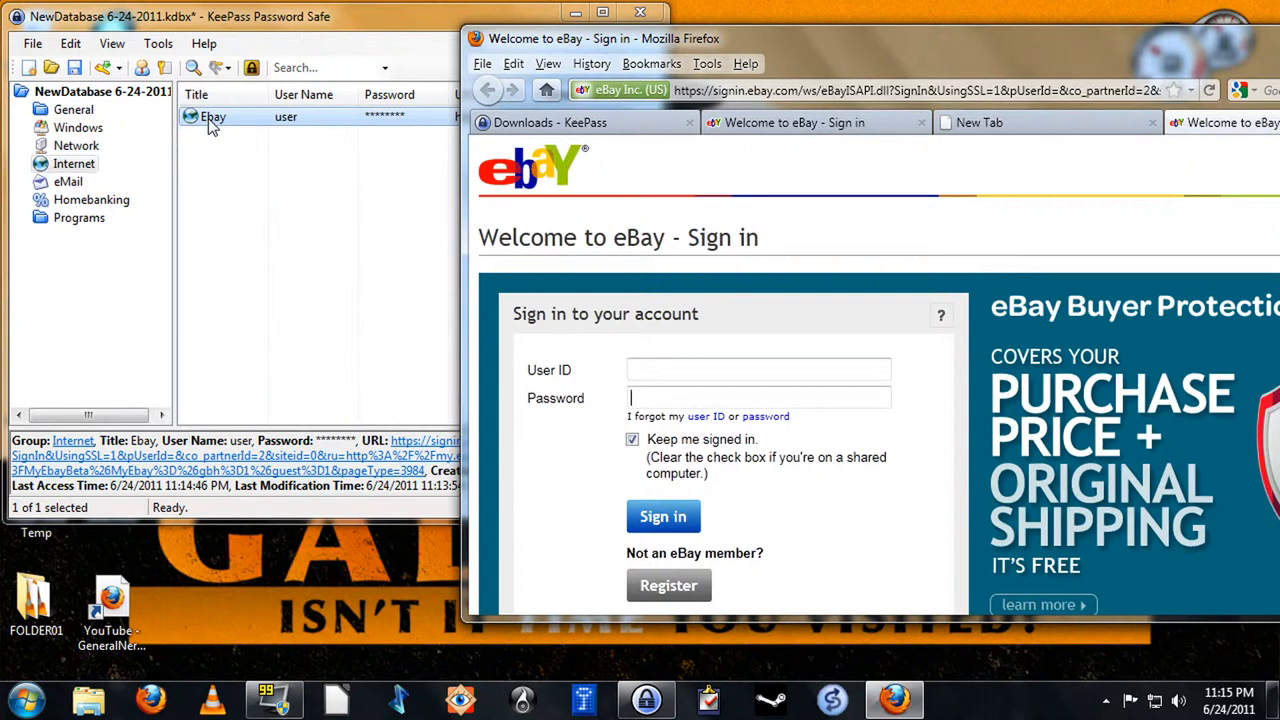
# - Copy the Ebay entry's password and paste it into the Firefox sign-in form
pyautogui.rightClick(212, 116)
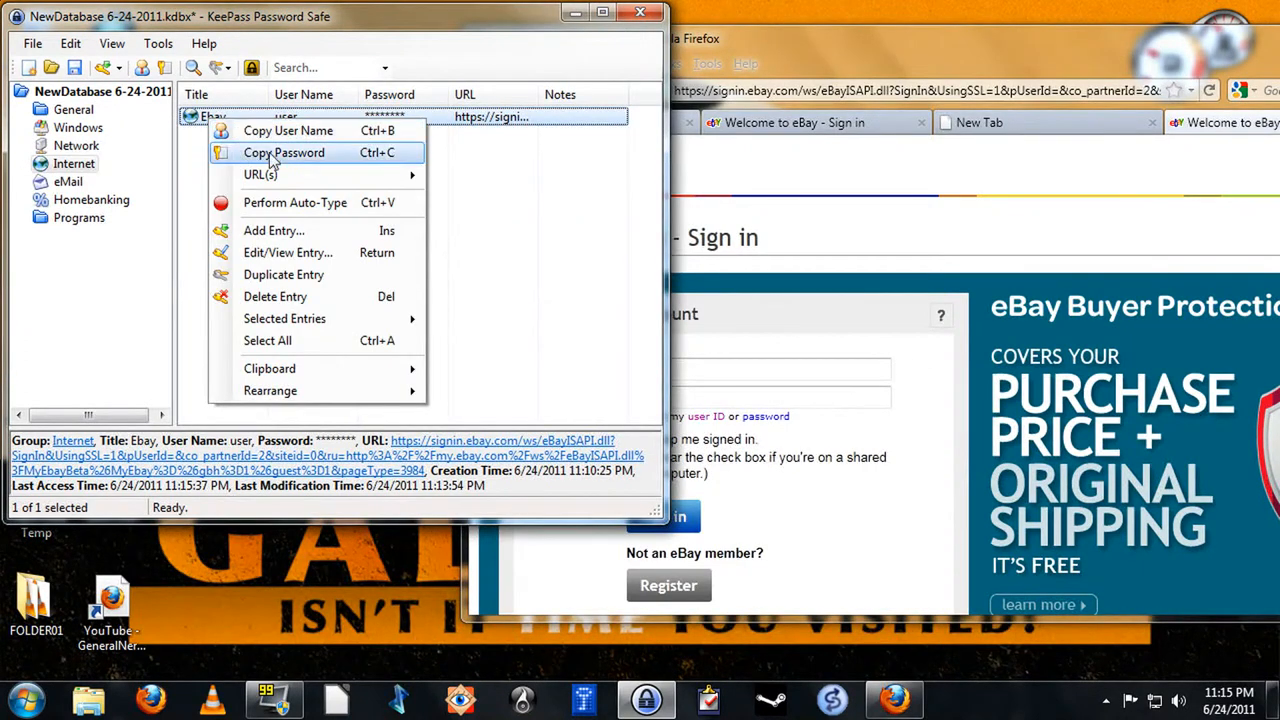
pyautogui.click(284, 152)
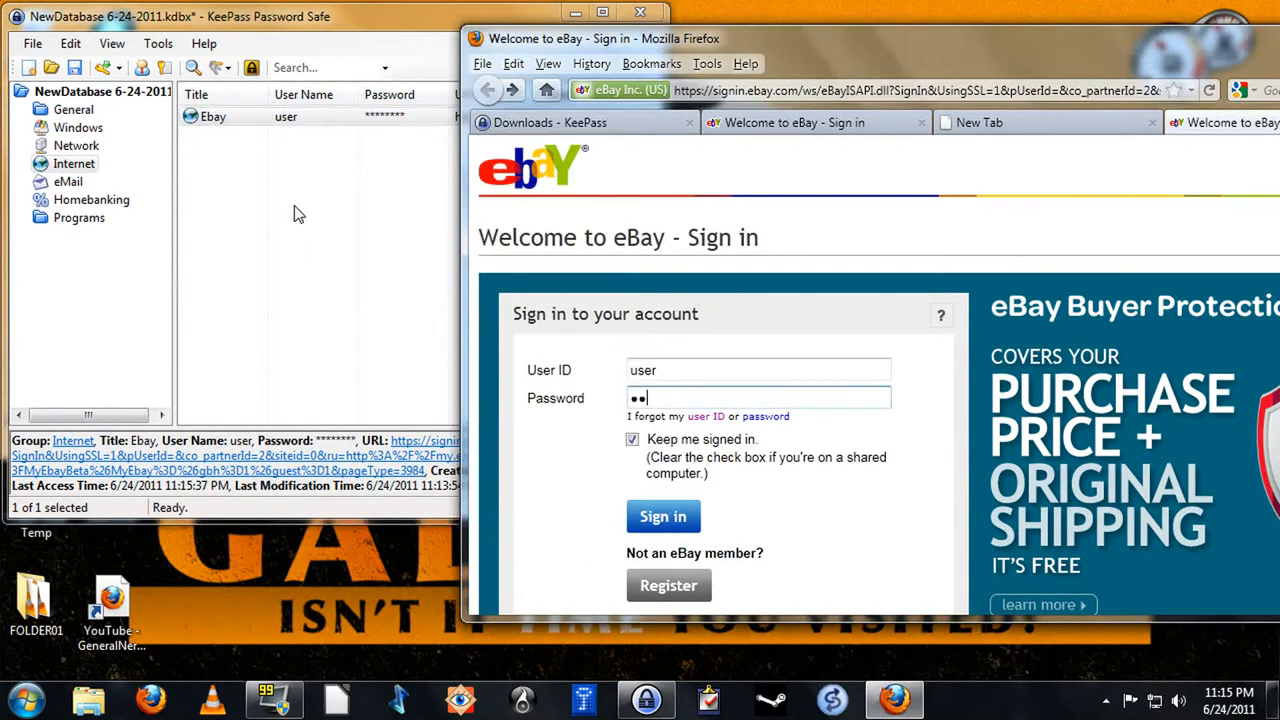
pyautogui.click(664, 516)
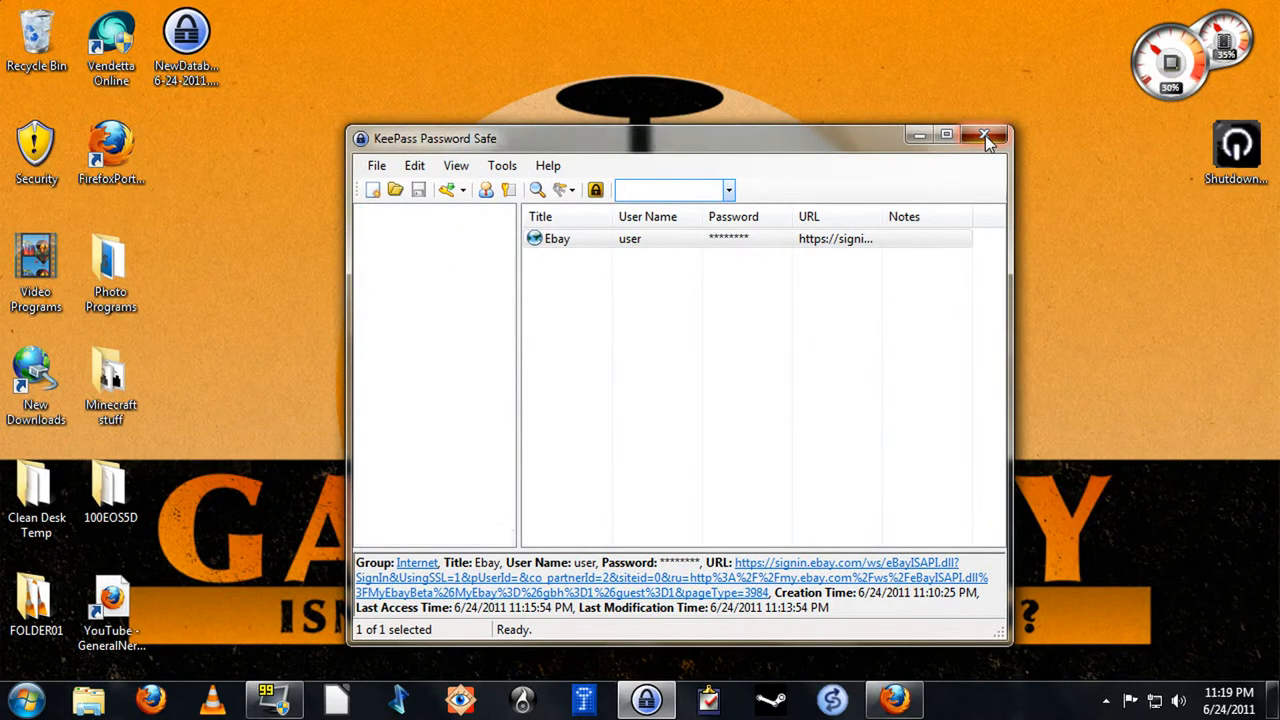
# - Close KeePass, relaunch it and reopen NewDatabase 6-24-2011 with its master password
pyautogui.click(984, 136)
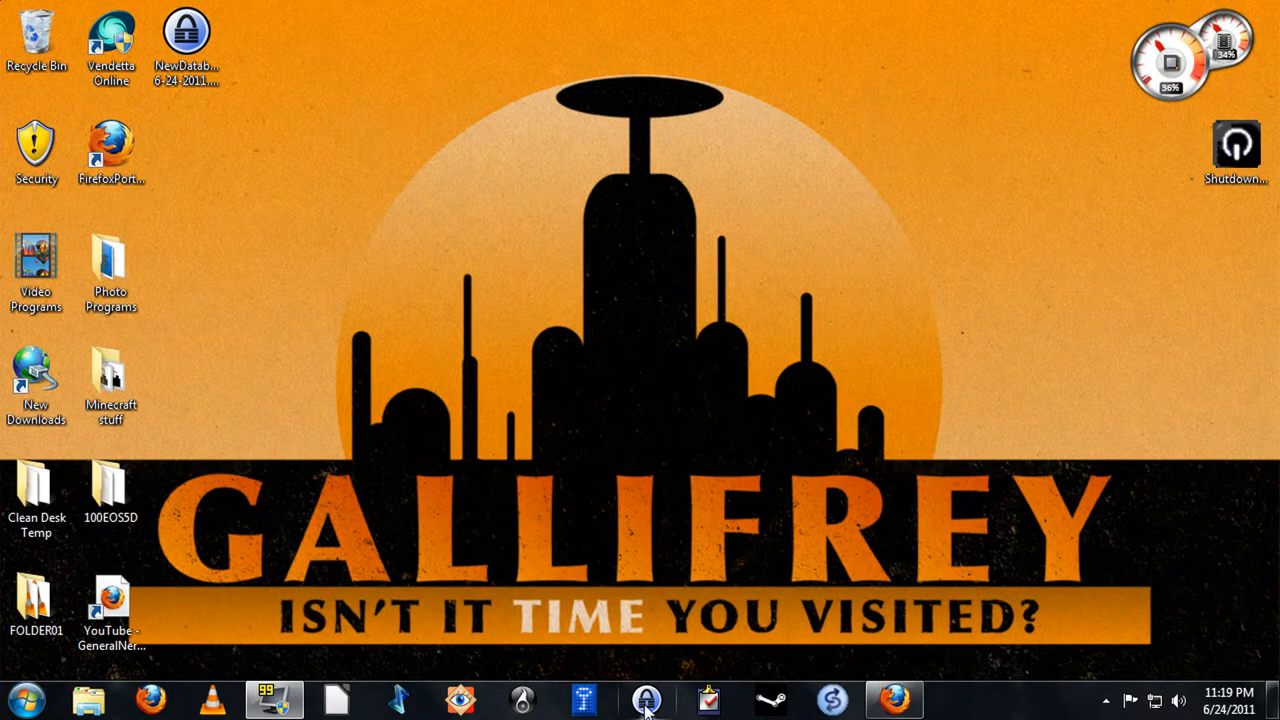
pyautogui.moveTo(646, 698)
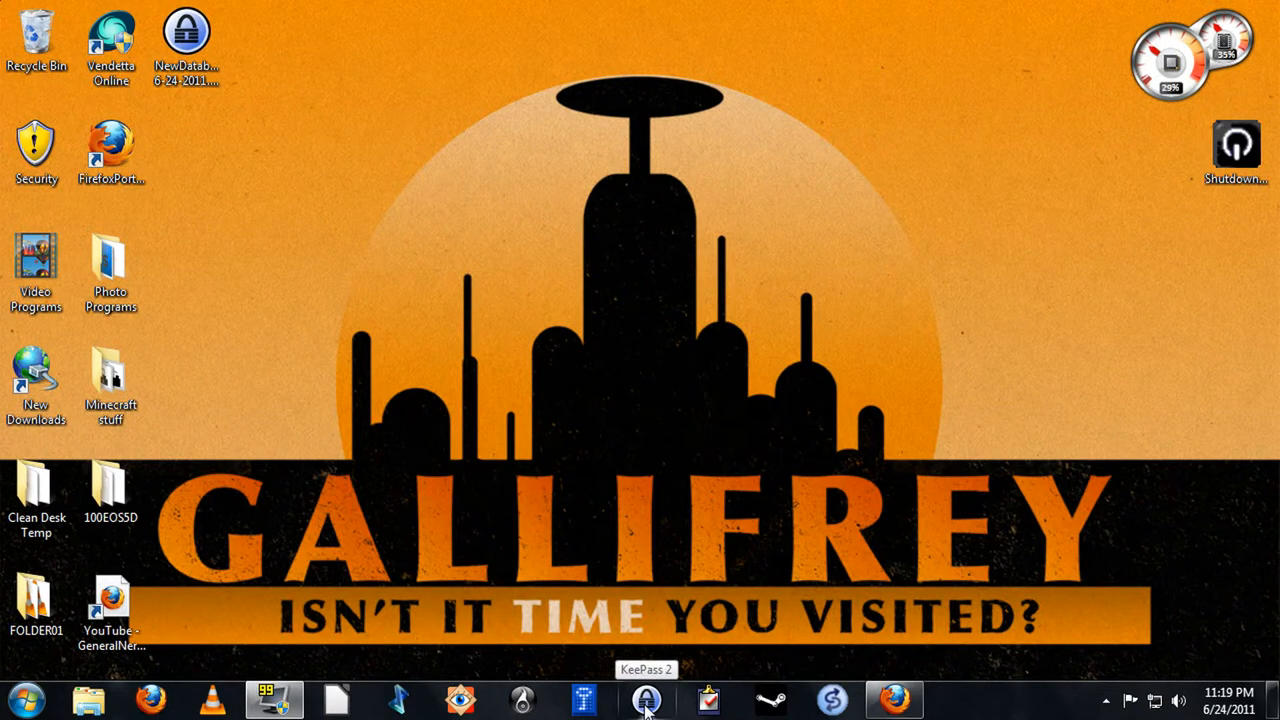
pyautogui.click(646, 698)
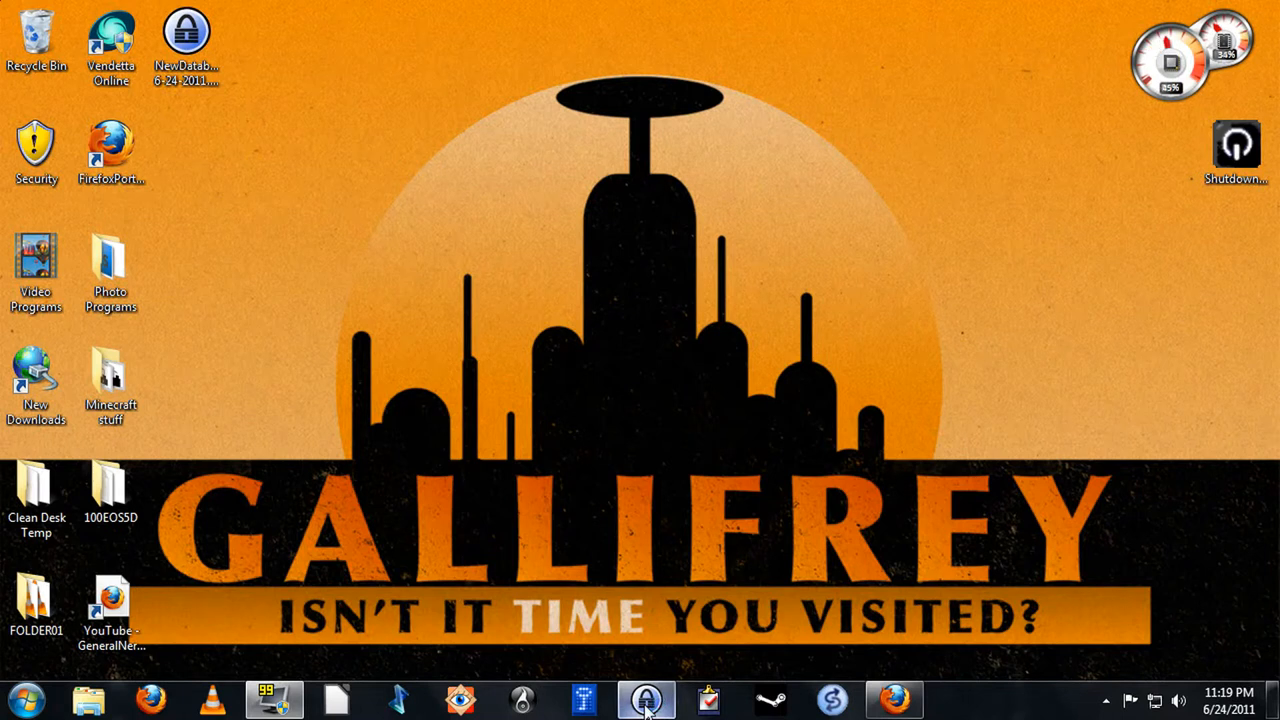
pyautogui.click(646, 698)
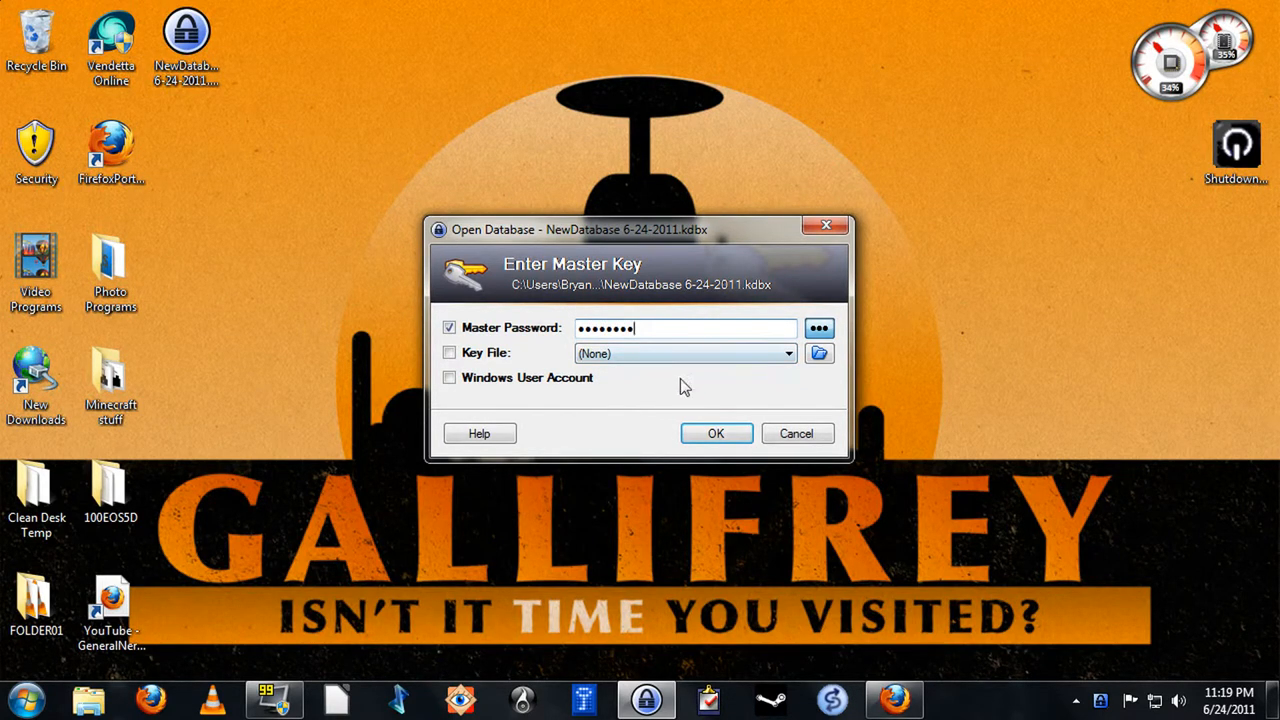
pyautogui.click(716, 432)
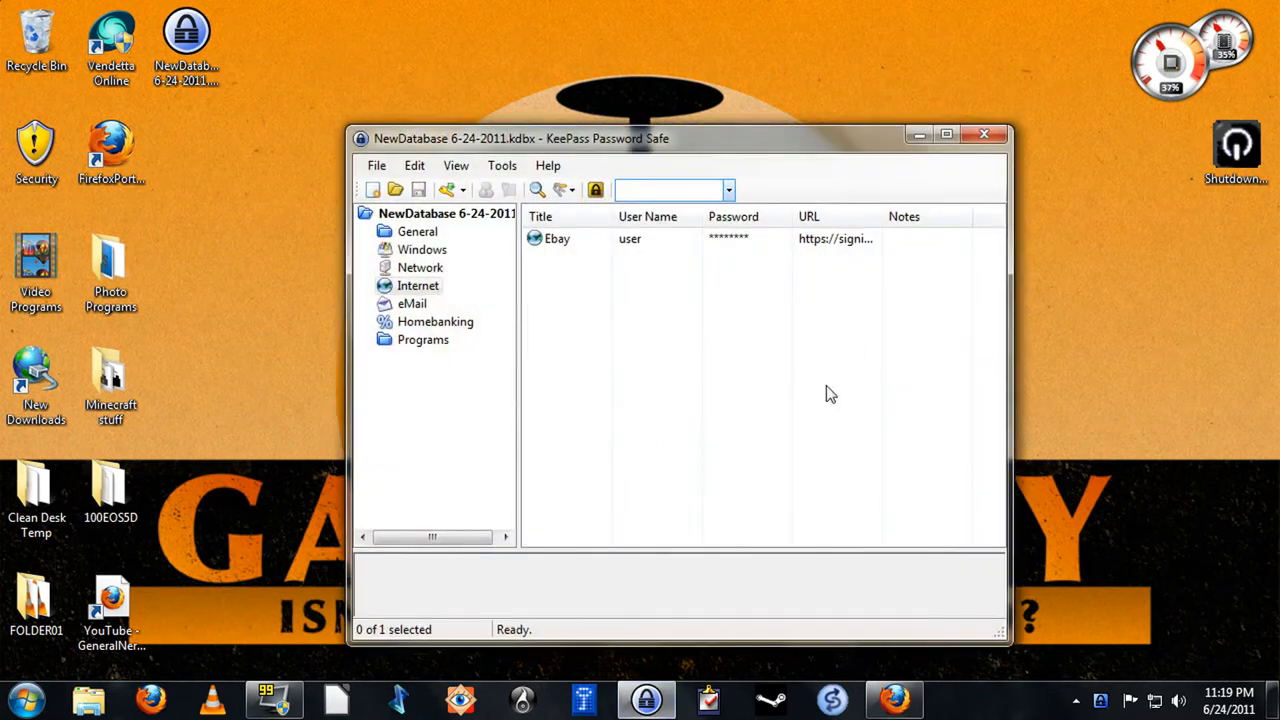